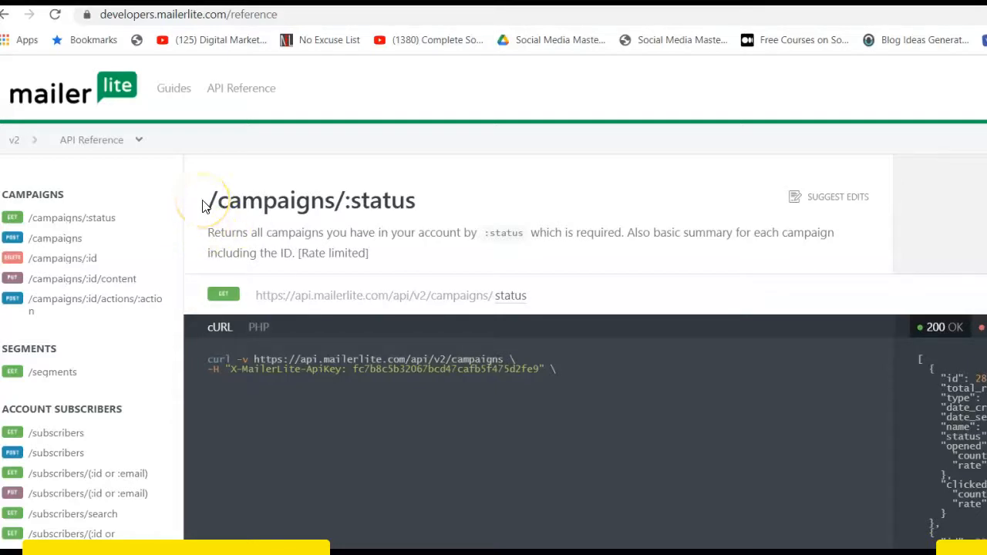
{"action": "mouse_move", "coordinate": [32, 146]}
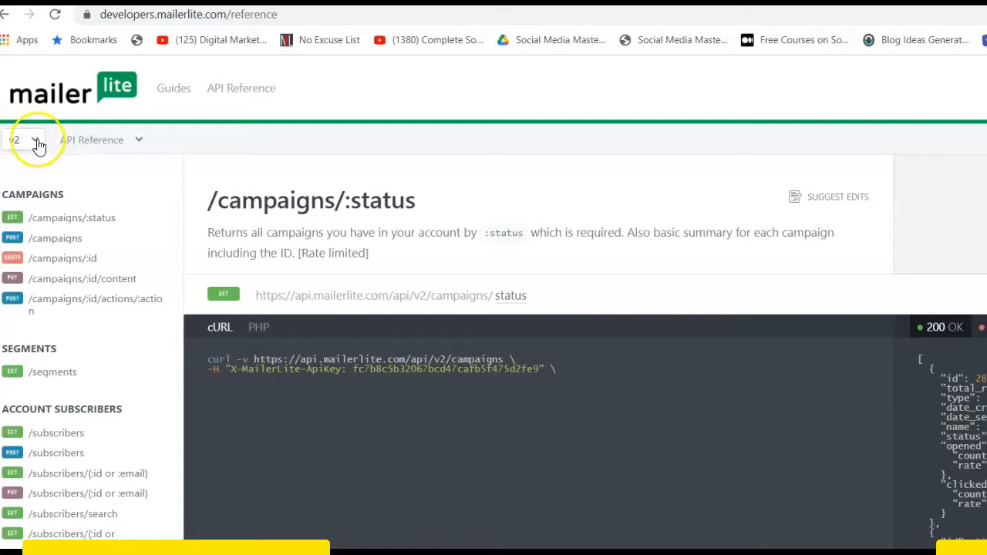
Open the mailerlite-api-v2-php-sdk repository on GitHub and skim its README
{"action": "left_click", "coordinate": [23, 139]}
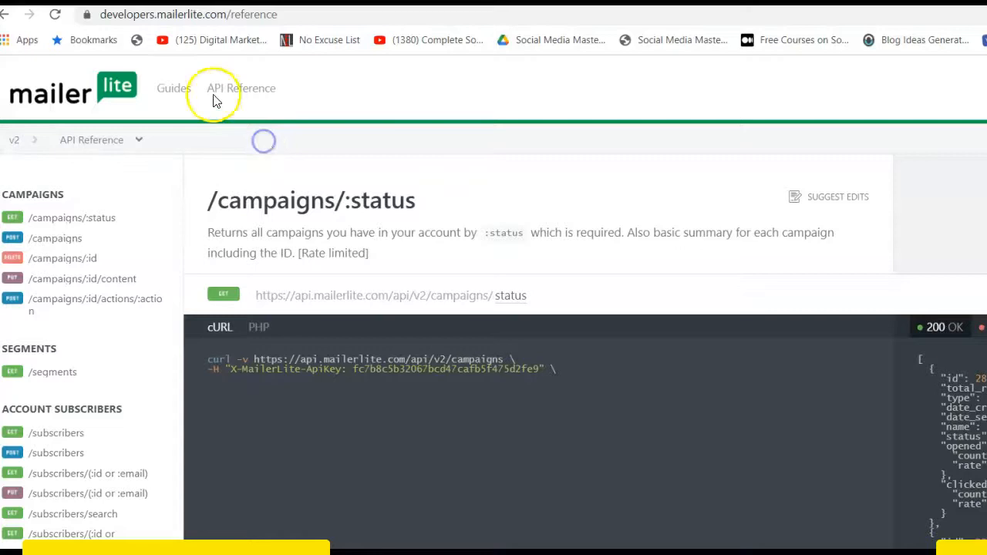
{"action": "mouse_move", "coordinate": [123, 19]}
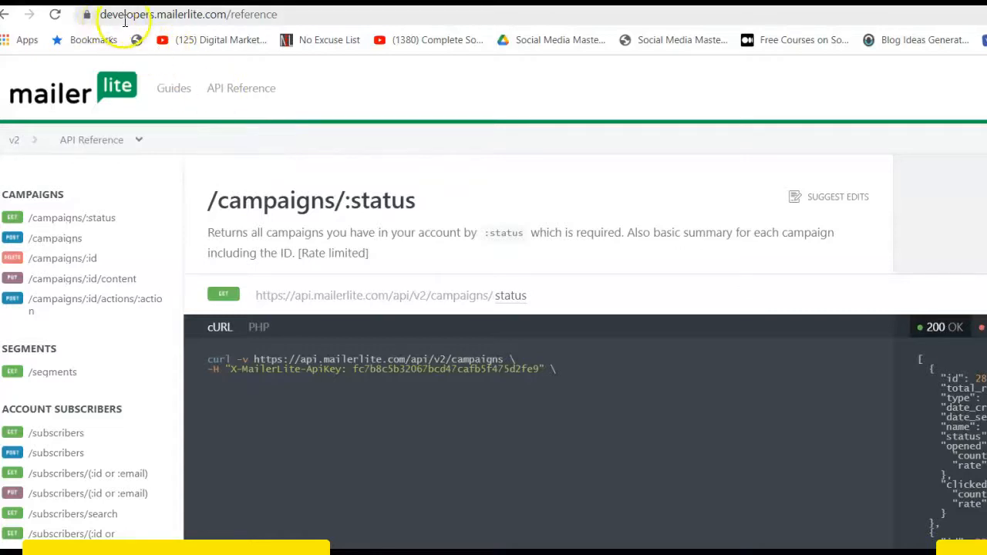
{"action": "mouse_move", "coordinate": [220, 18]}
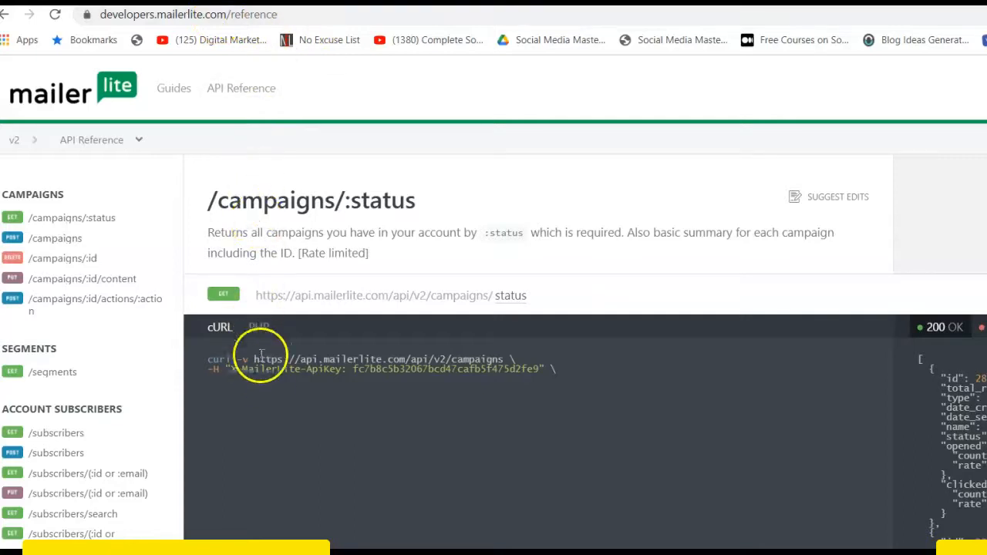
{"action": "left_click", "coordinate": [72, 217]}
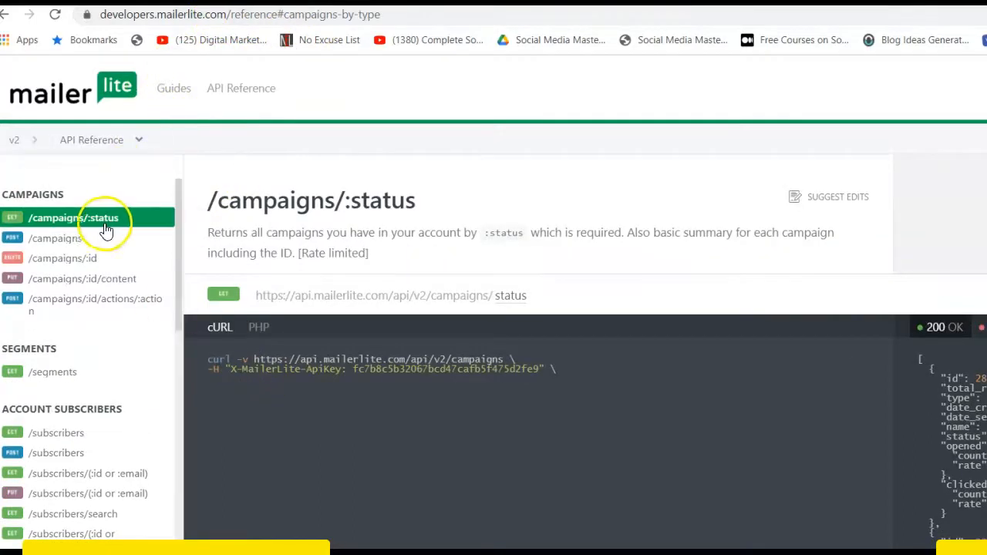
{"action": "scroll", "scroll_direction": "down", "scroll_amount": 3}
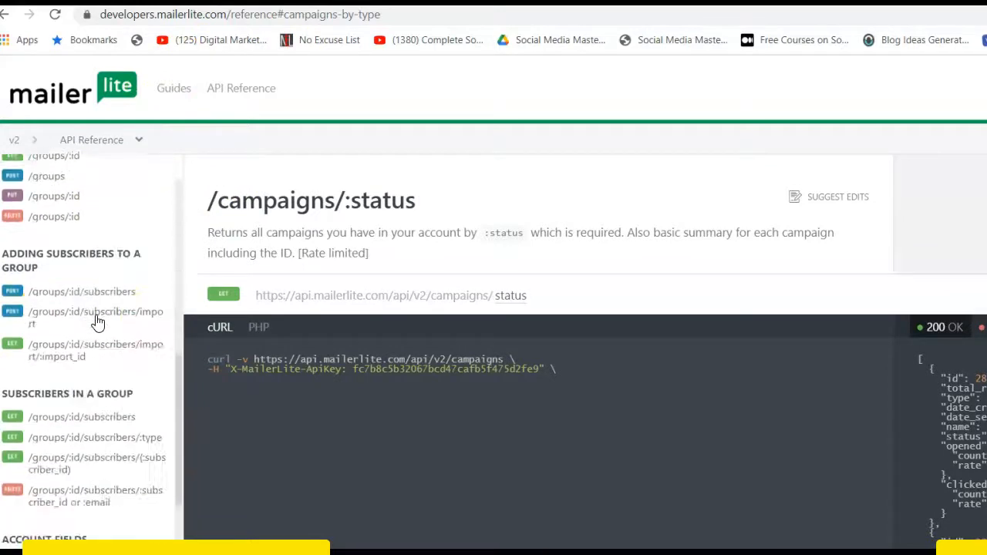
{"action": "scroll", "scroll_direction": "down", "scroll_amount": 3}
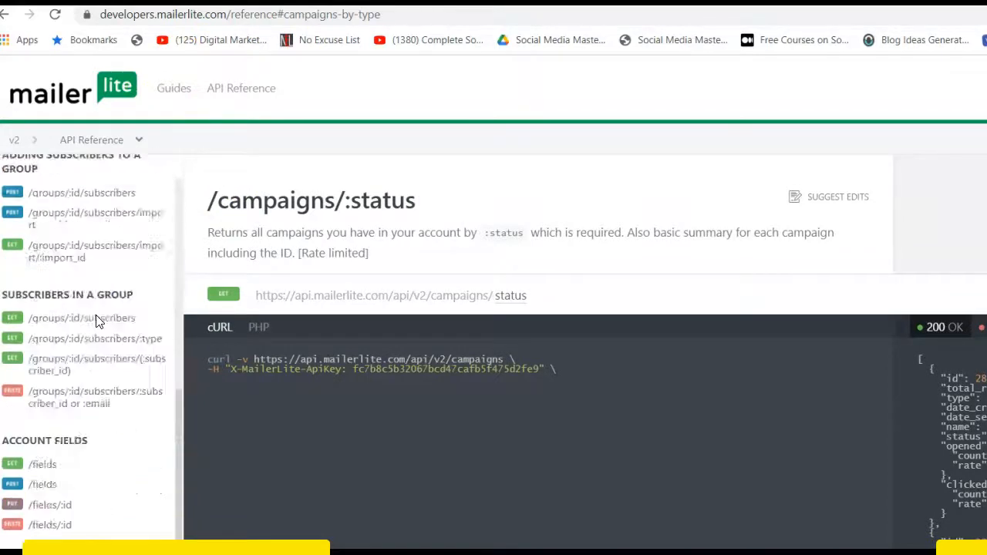
{"action": "scroll", "scroll_direction": "up", "scroll_amount": 3}
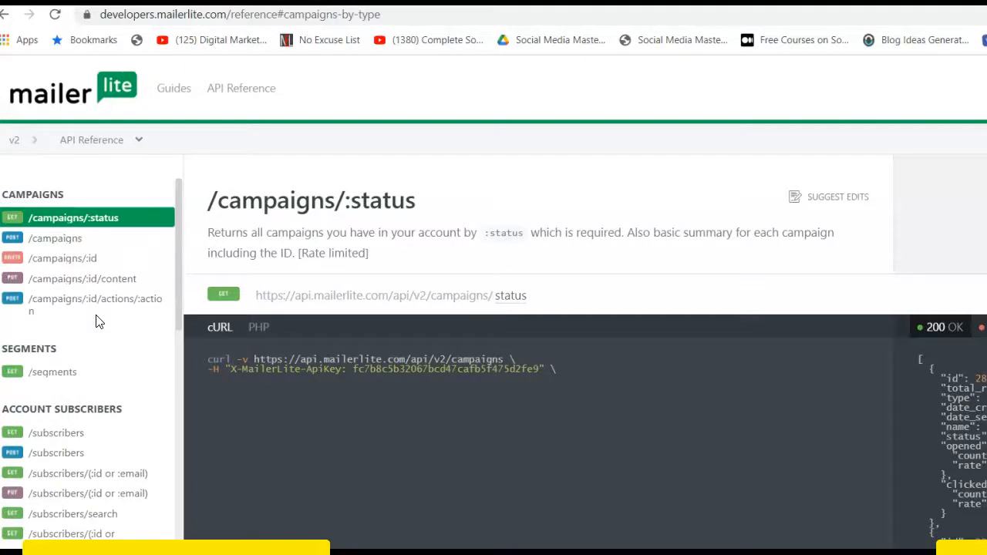
{"action": "scroll", "scroll_direction": "down", "scroll_amount": 3}
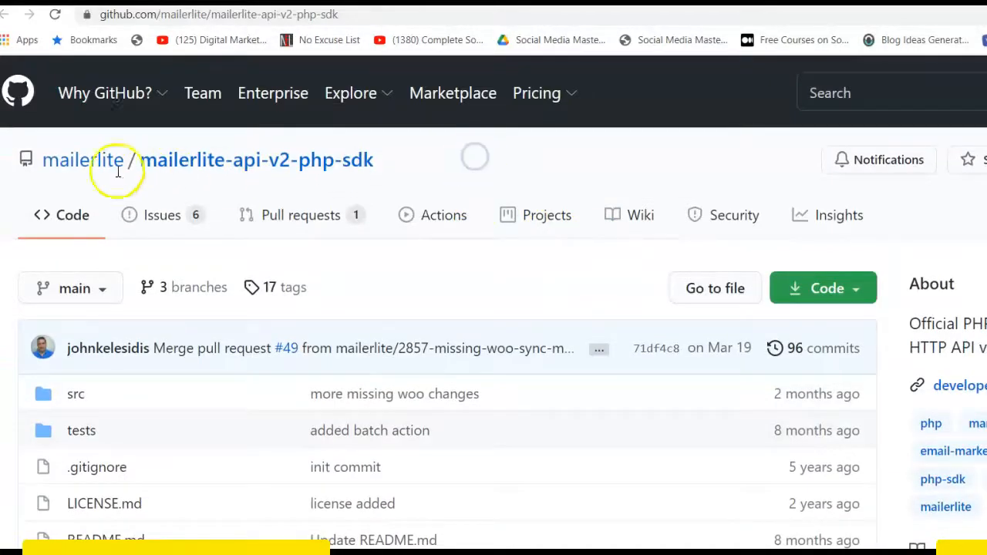
{"action": "mouse_move", "coordinate": [83, 160]}
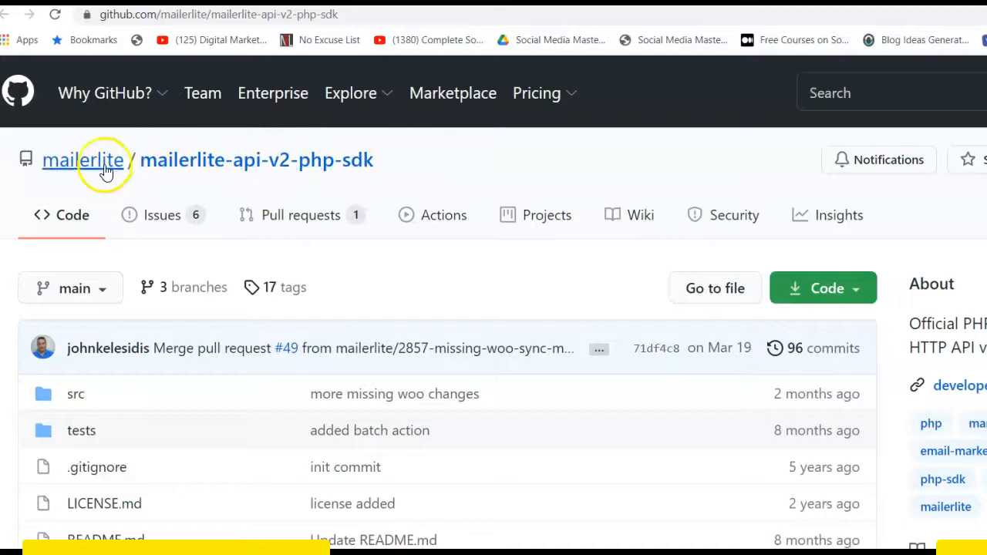
{"action": "mouse_move", "coordinate": [243, 159]}
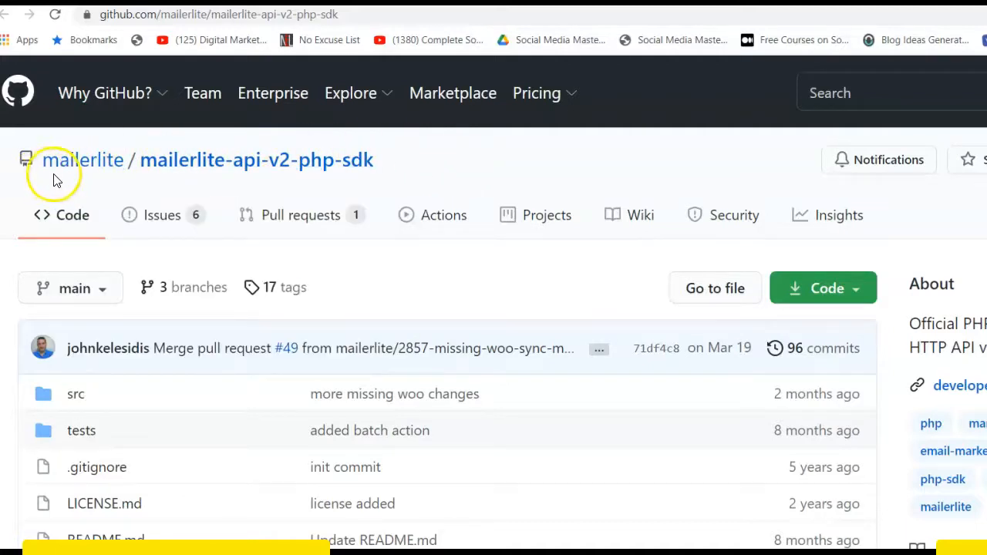
Scroll the README to the Getting started Composer require commands and manual archive option
{"action": "left_click", "coordinate": [104, 93]}
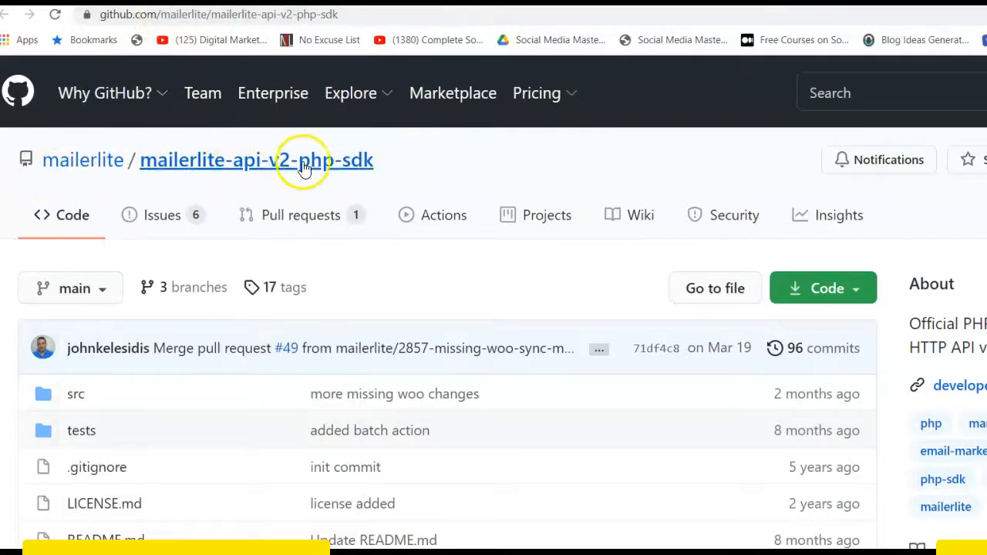
{"action": "scroll", "scroll_direction": "down", "scroll_amount": 3}
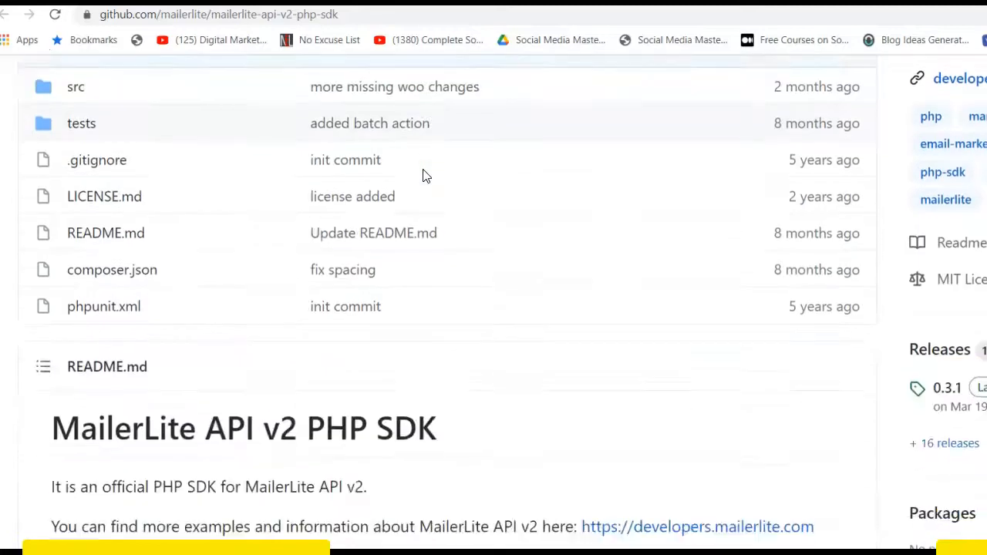
{"action": "scroll", "scroll_direction": "down", "scroll_amount": 3}
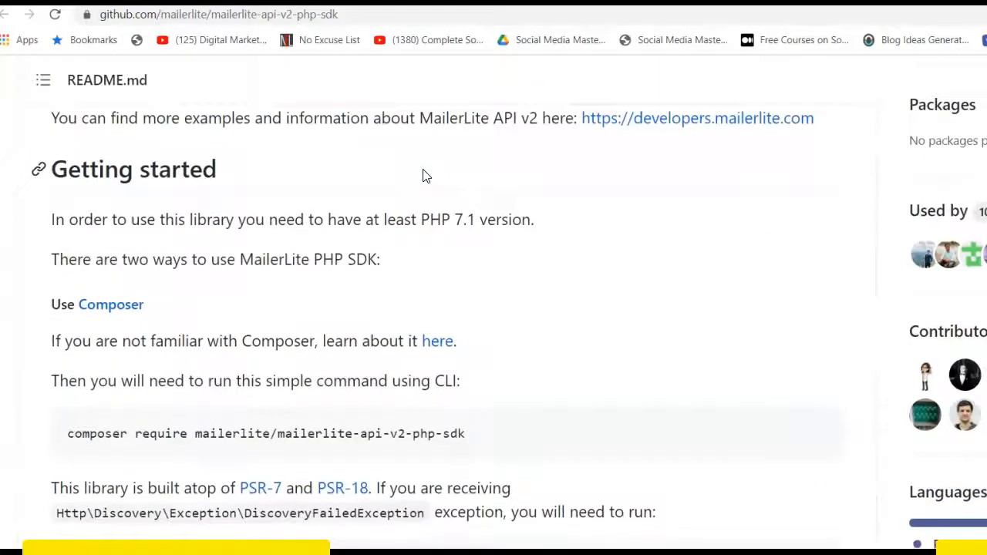
{"action": "scroll", "scroll_direction": "down", "scroll_amount": 3}
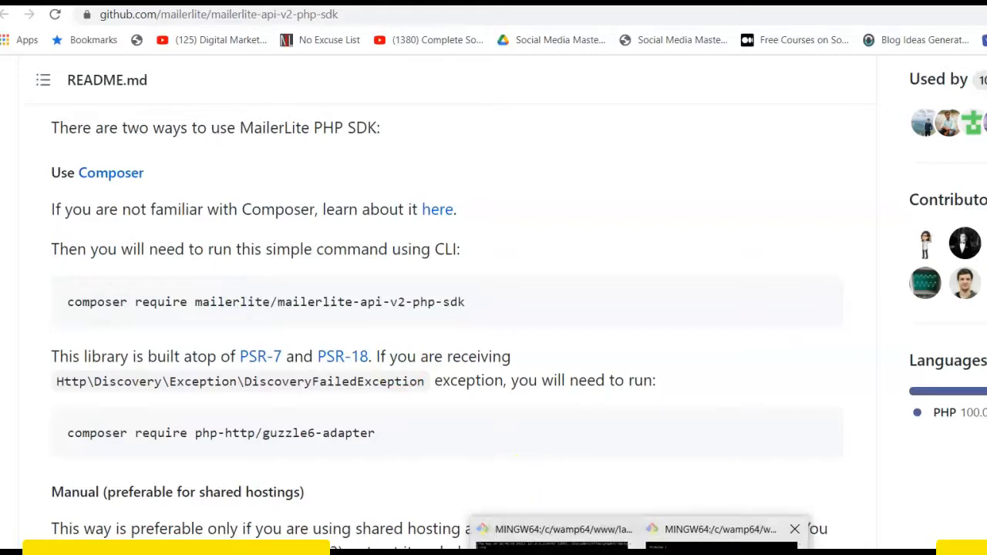
{"action": "left_click", "coordinate": [555, 529]}
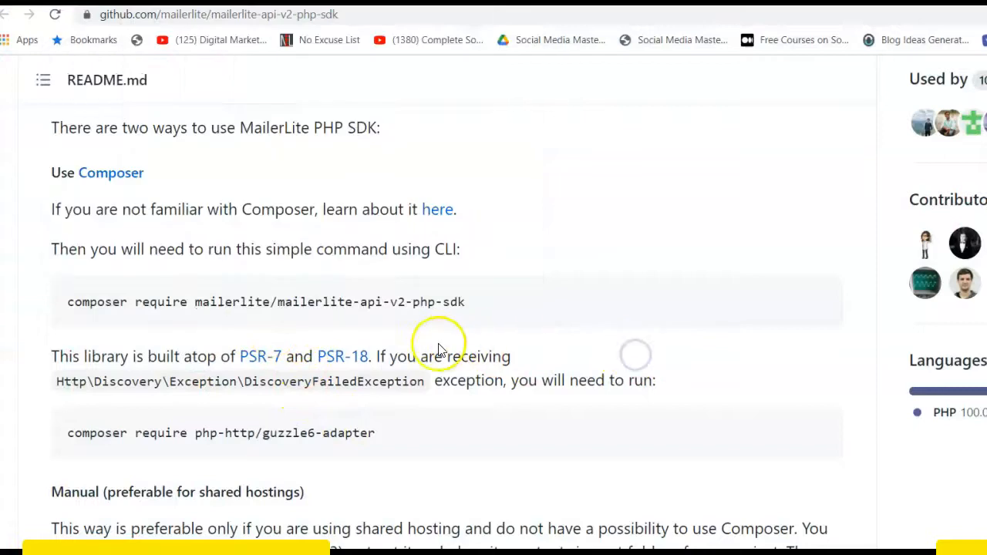
{"action": "mouse_move", "coordinate": [424, 302]}
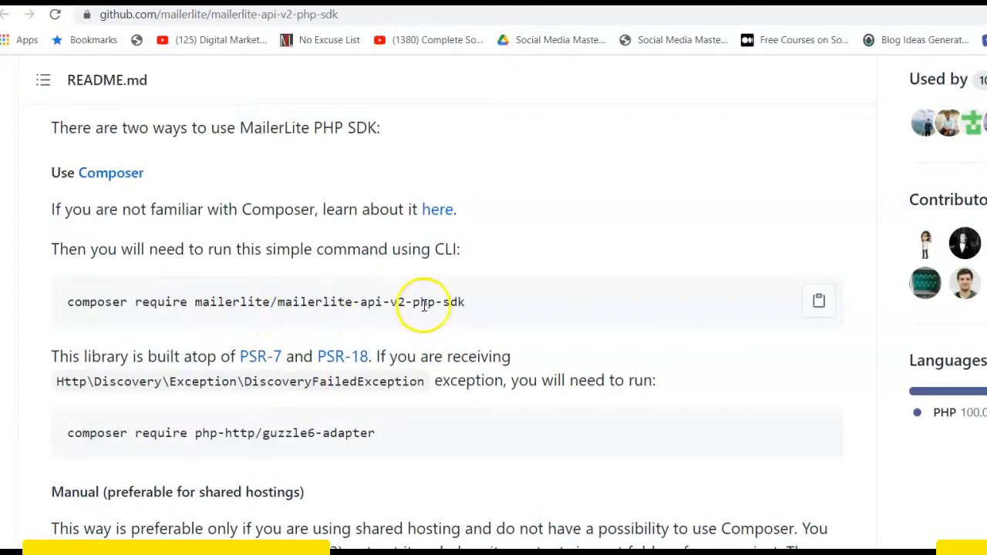
{"action": "scroll", "scroll_direction": "down", "scroll_amount": 3}
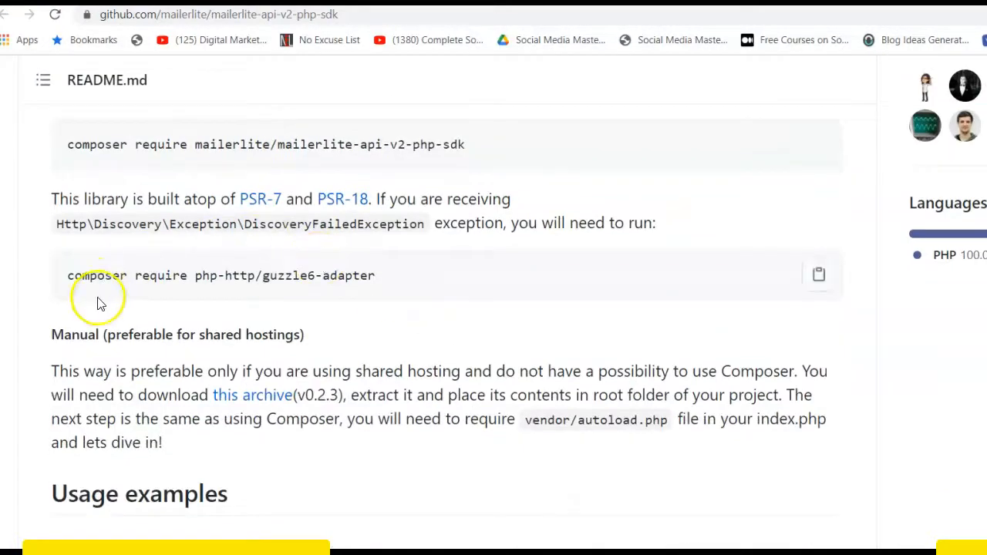
{"action": "mouse_move", "coordinate": [246, 293]}
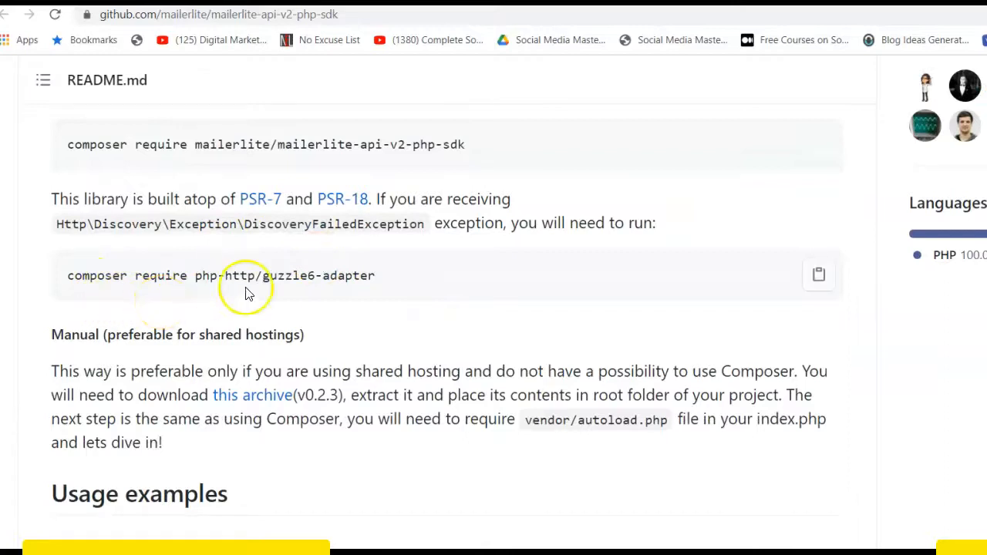
{"action": "mouse_move", "coordinate": [389, 223]}
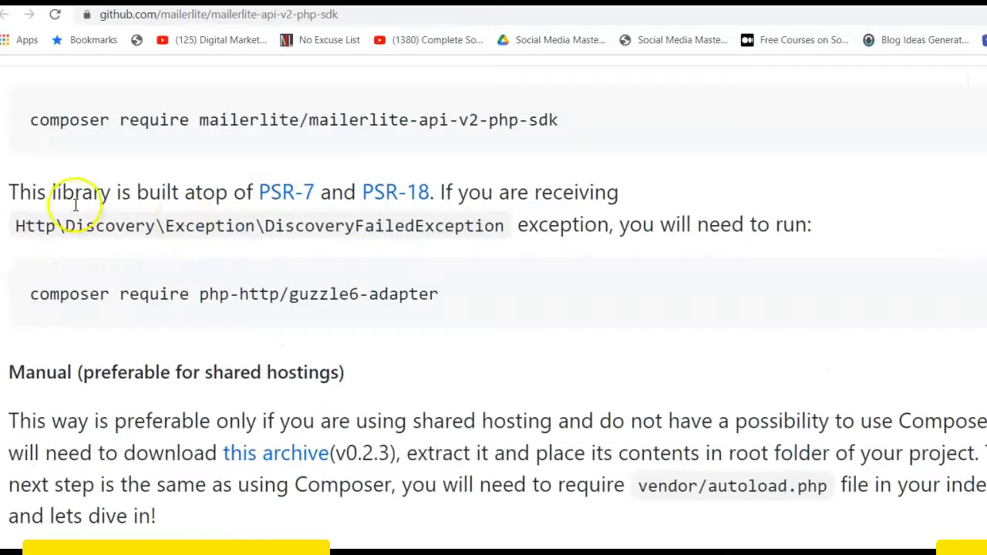
{"action": "mouse_move", "coordinate": [257, 205]}
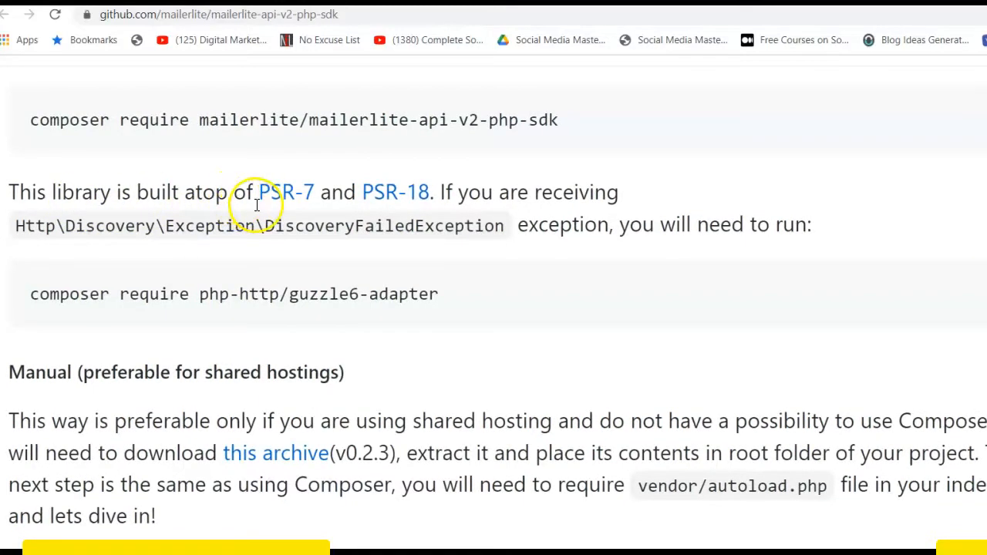
{"action": "mouse_move", "coordinate": [386, 214]}
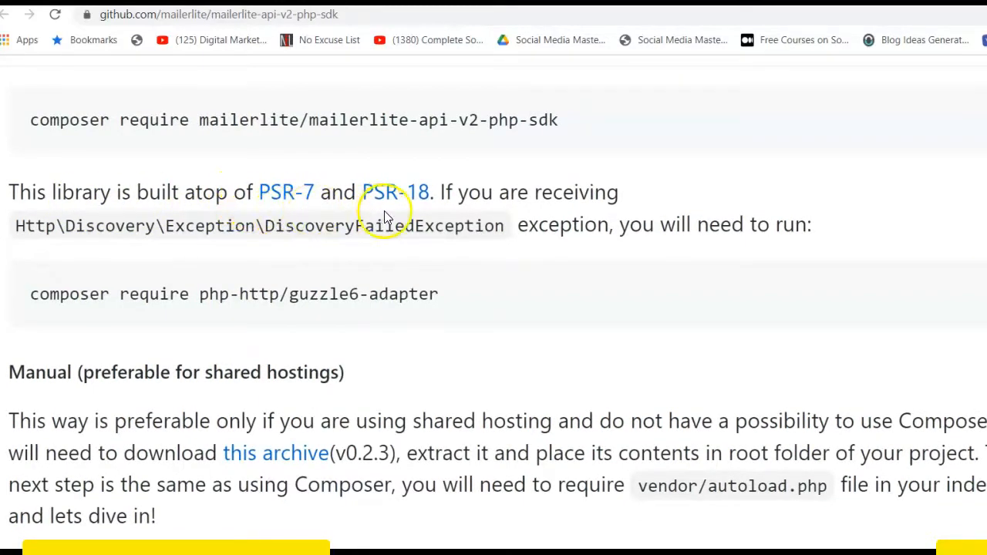
{"action": "mouse_move", "coordinate": [550, 202]}
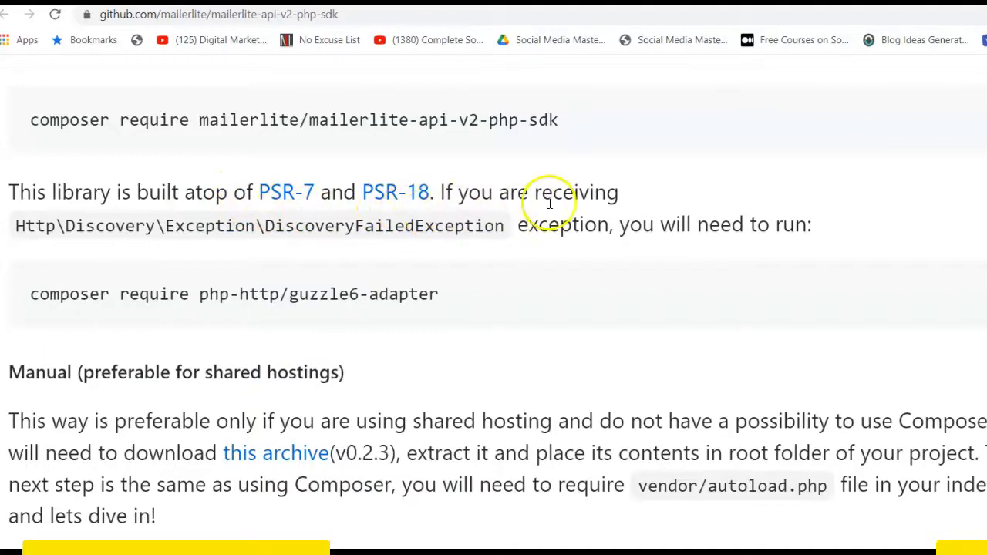
{"action": "mouse_move", "coordinate": [445, 235]}
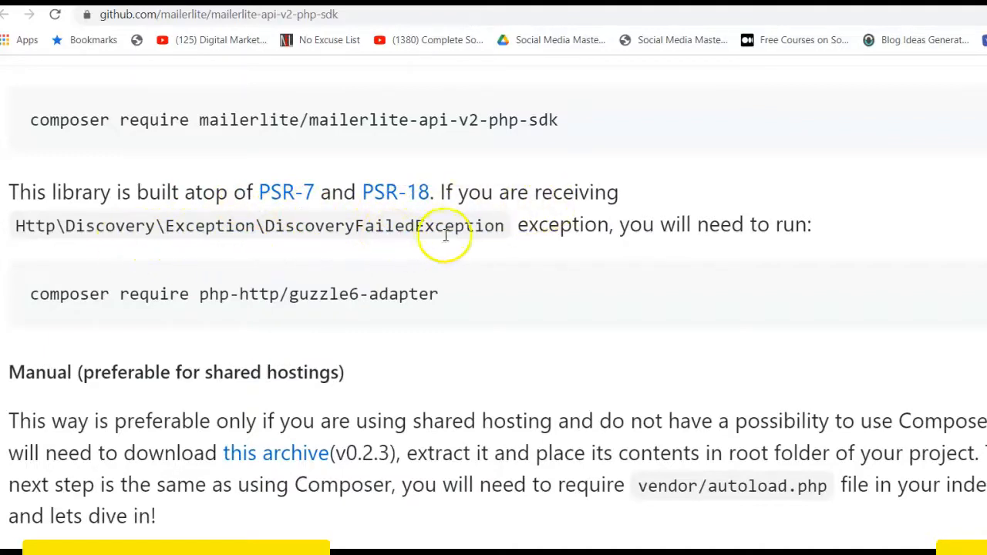
{"action": "mouse_move", "coordinate": [530, 225]}
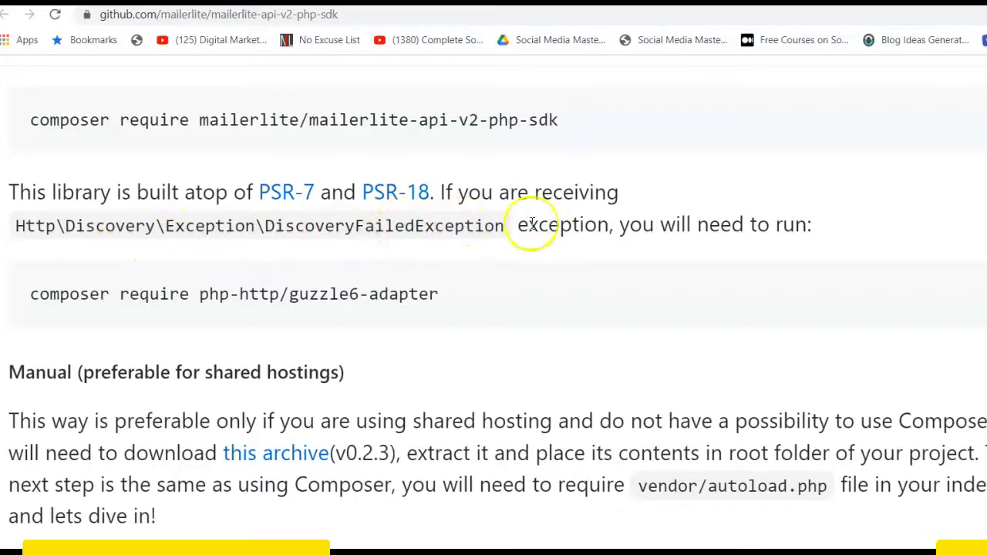
{"action": "mouse_move", "coordinate": [405, 294]}
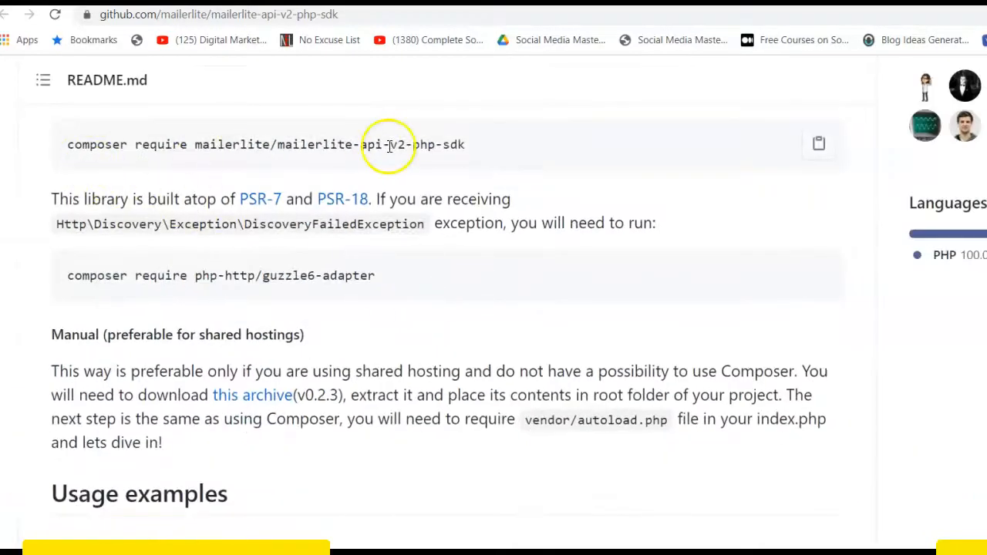
Scroll the README and select the Composer install command for the SDK
{"action": "scroll", "scroll_direction": "down", "scroll_amount": 3}
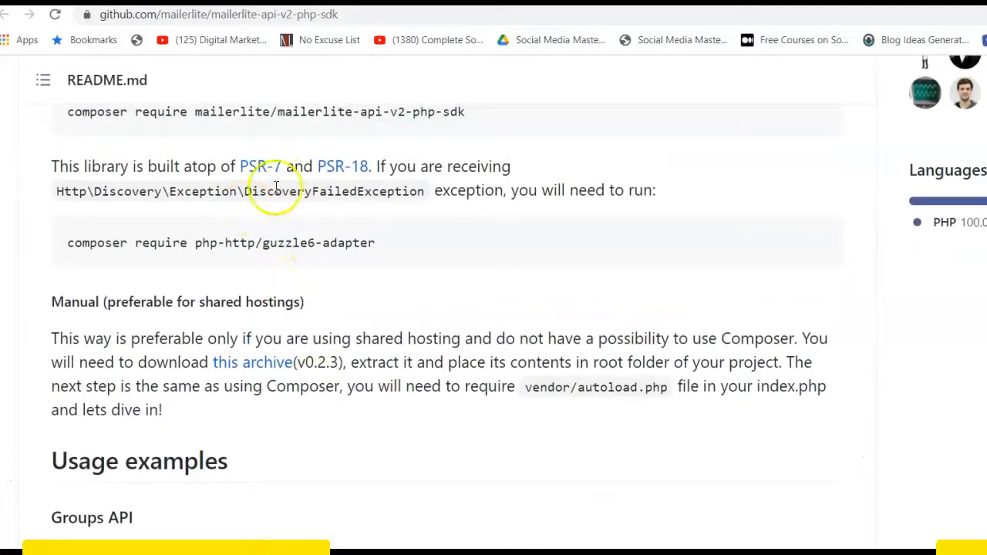
{"action": "scroll", "scroll_direction": "down", "scroll_amount": 3}
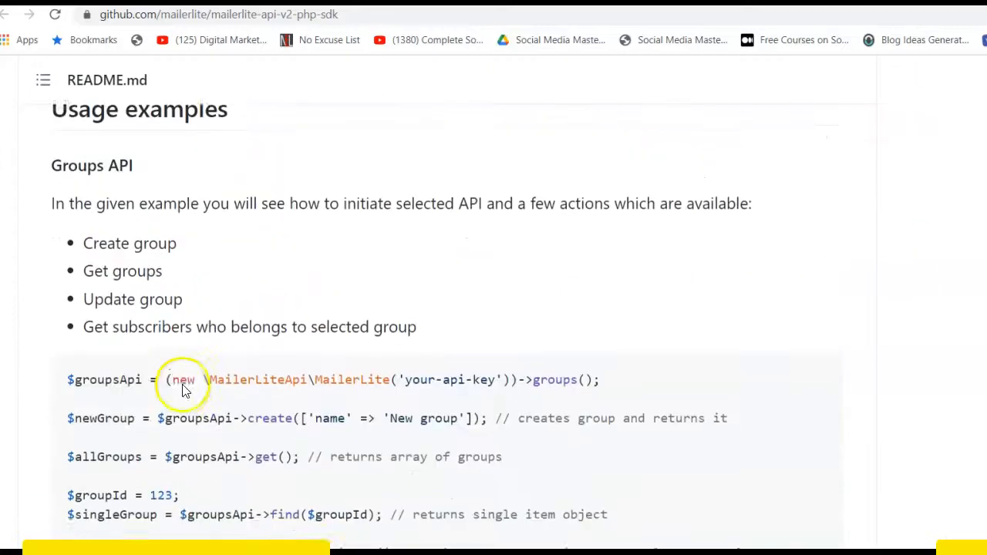
{"action": "scroll", "scroll_direction": "down", "scroll_amount": 3}
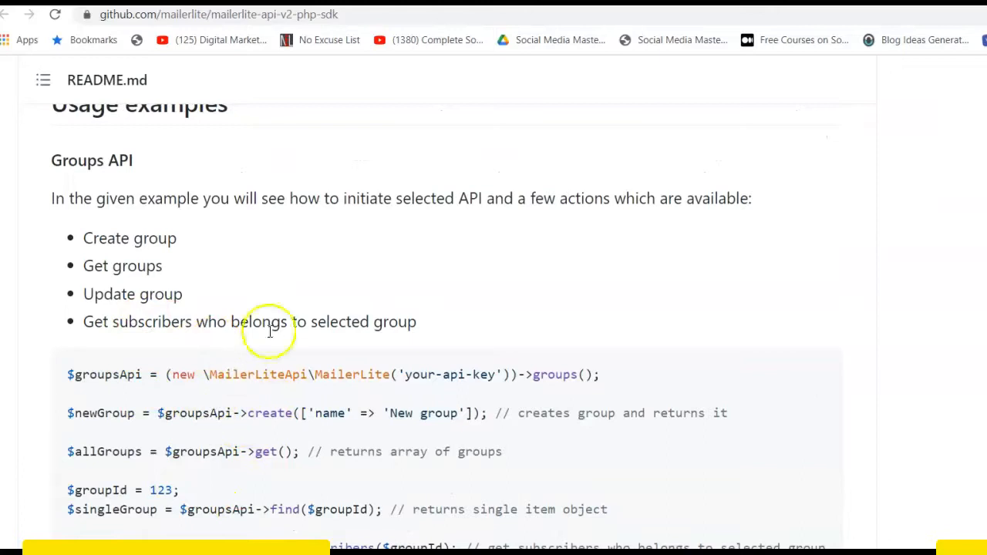
{"action": "scroll", "scroll_direction": "up", "scroll_amount": 3}
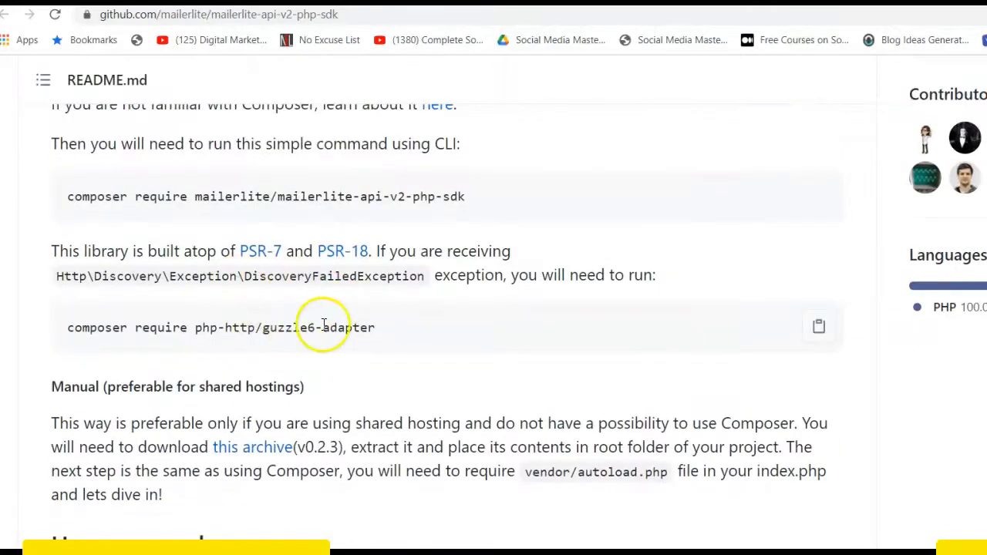
{"action": "mouse_move", "coordinate": [386, 340]}
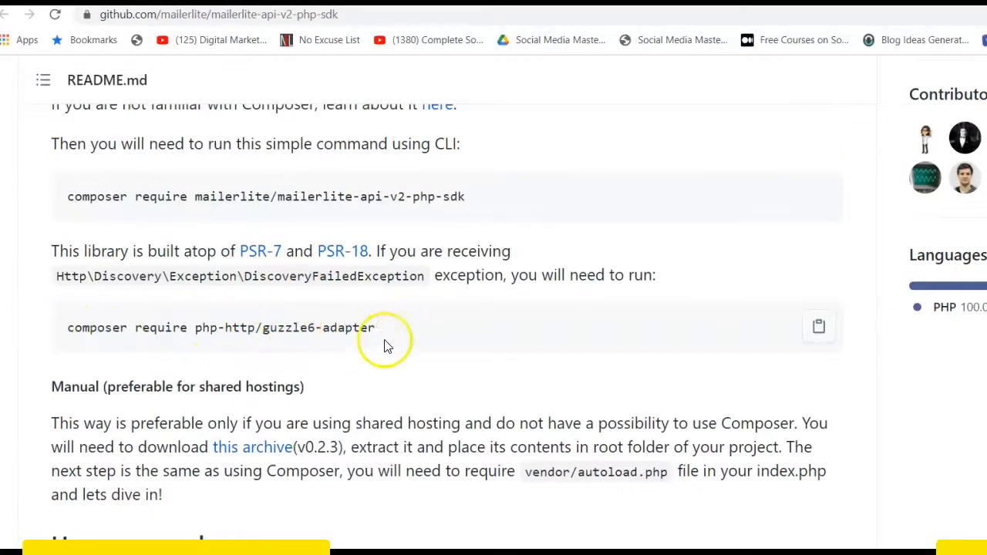
{"action": "scroll", "scroll_direction": "down", "scroll_amount": 3}
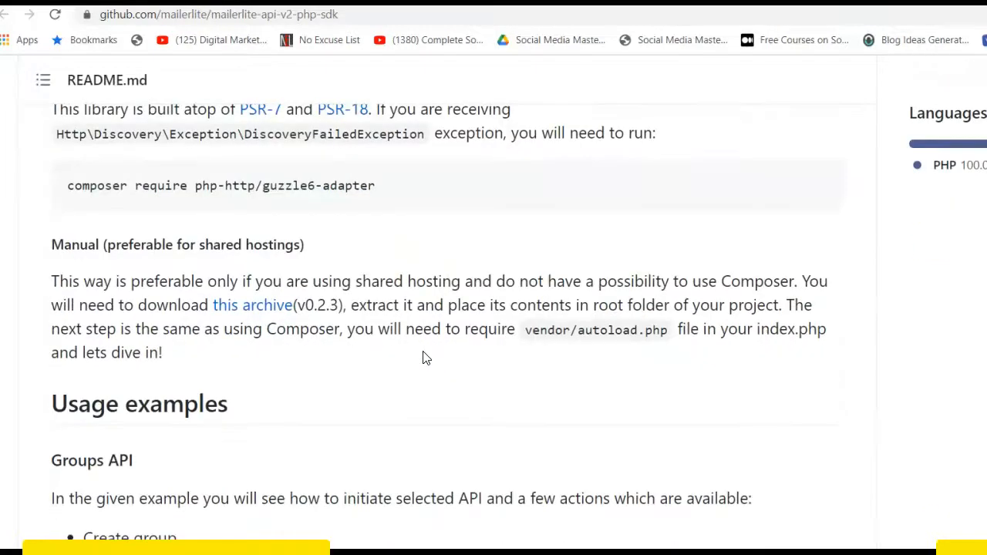
{"action": "scroll", "scroll_direction": "up", "scroll_amount": 3}
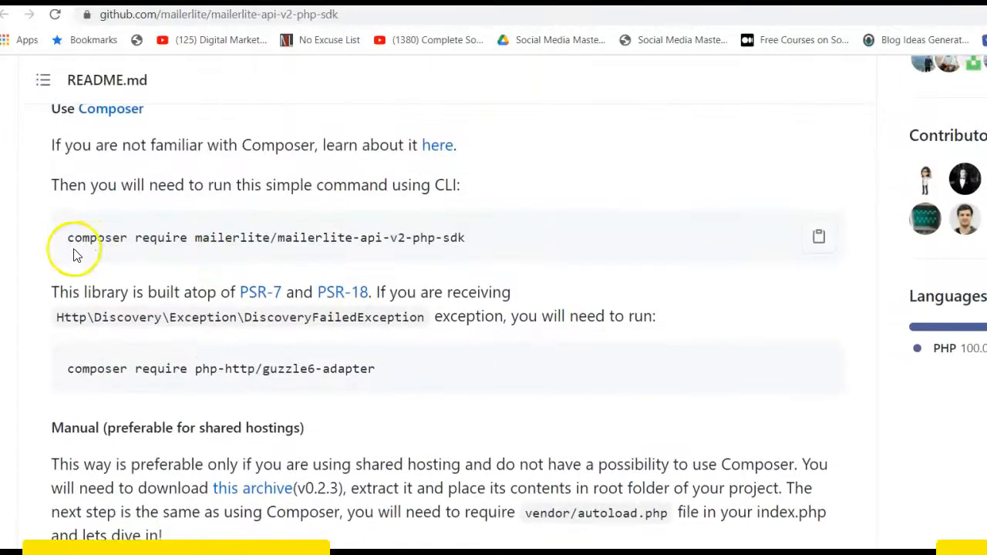
{"action": "triple_click", "coordinate": [266, 238]}
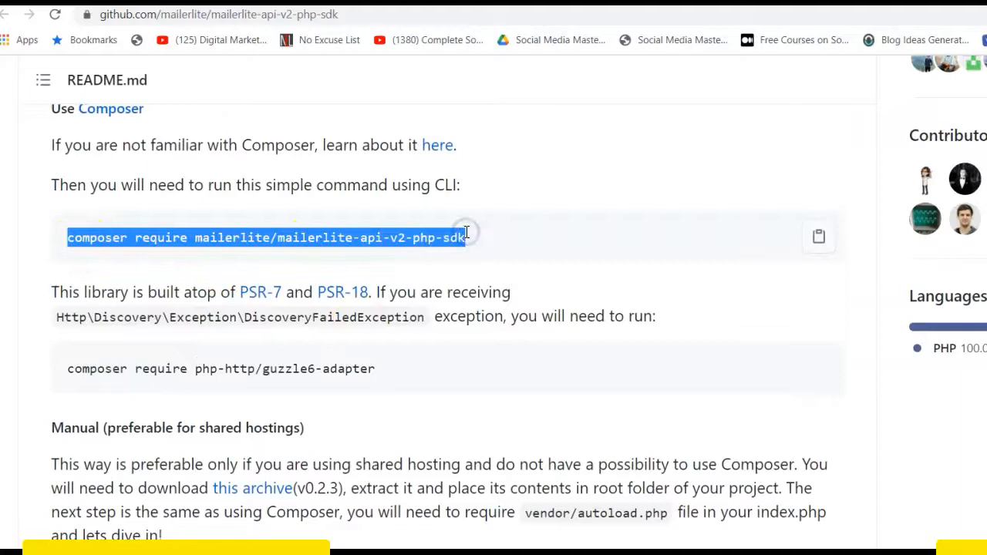
Scroll to Usage examples > Groups API and select the groupsApi client line
{"action": "scroll", "scroll_direction": "down", "scroll_amount": 3}
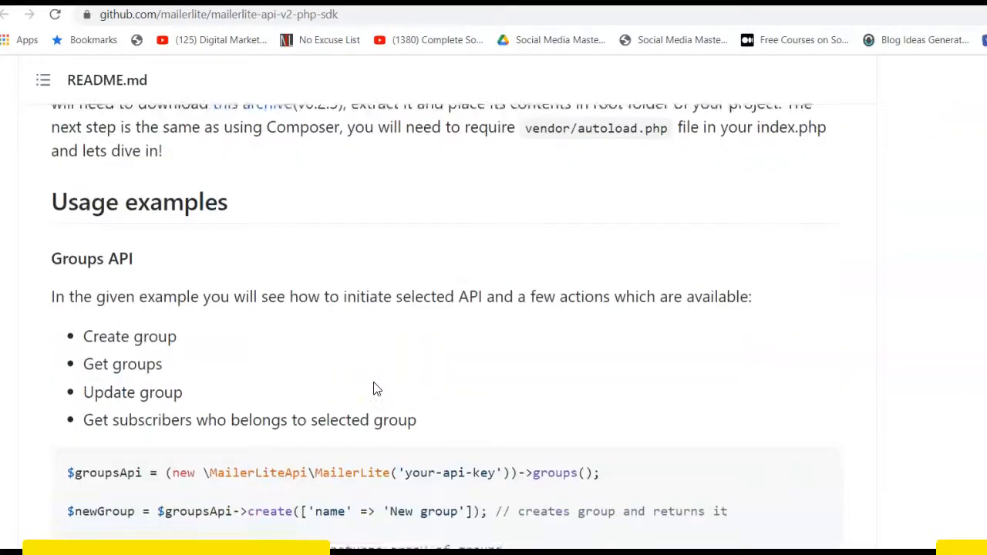
{"action": "scroll", "scroll_direction": "down", "scroll_amount": 3}
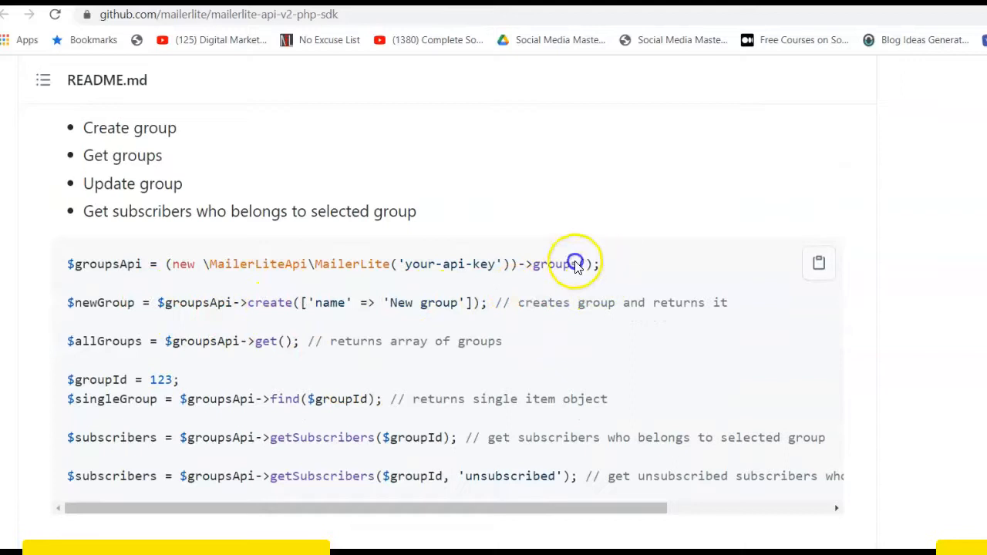
{"action": "triple_click", "coordinate": [332, 263]}
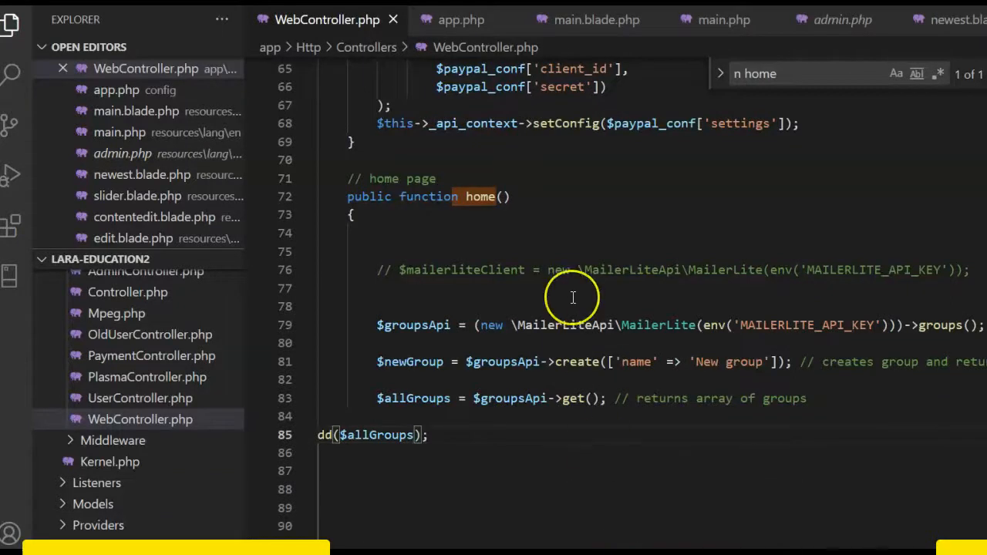
{"action": "scroll", "scroll_direction": "up", "scroll_amount": 3}
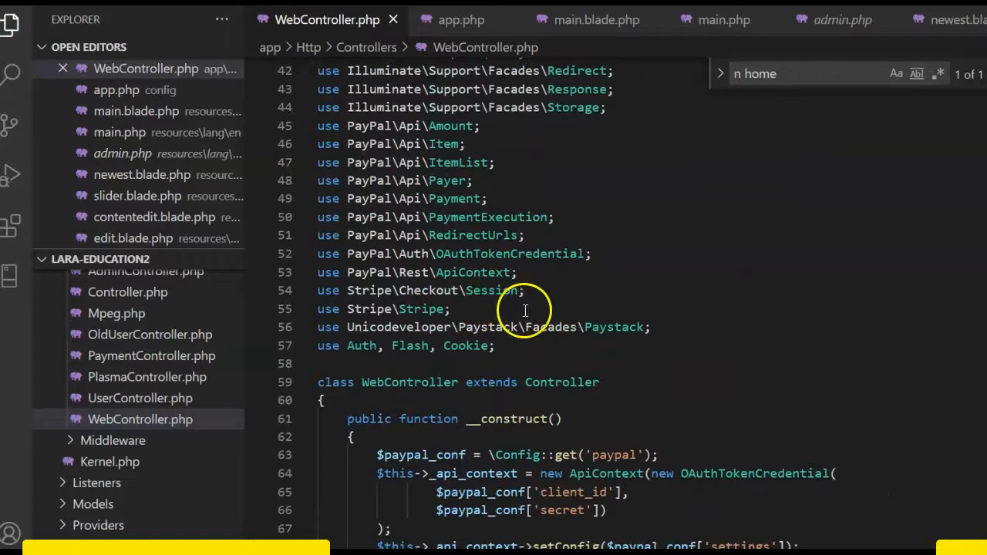
{"action": "scroll", "scroll_direction": "up", "scroll_amount": 3}
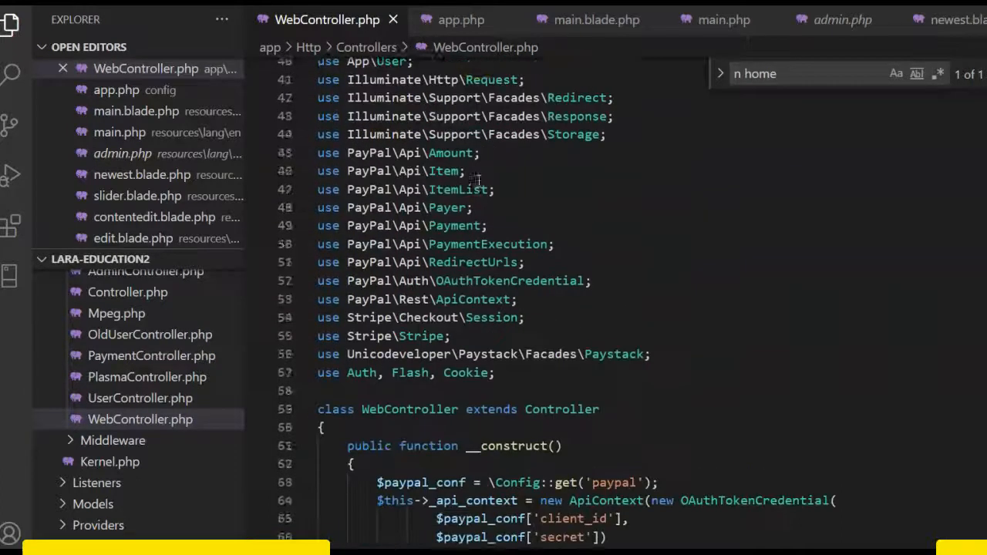
{"action": "scroll", "scroll_direction": "down", "scroll_amount": 3}
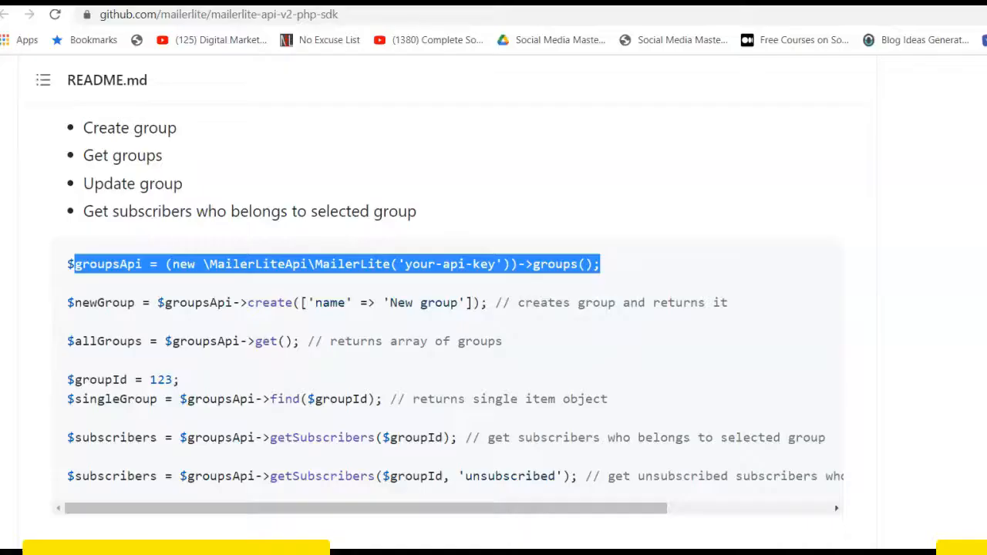
{"action": "mouse_move", "coordinate": [459, 303]}
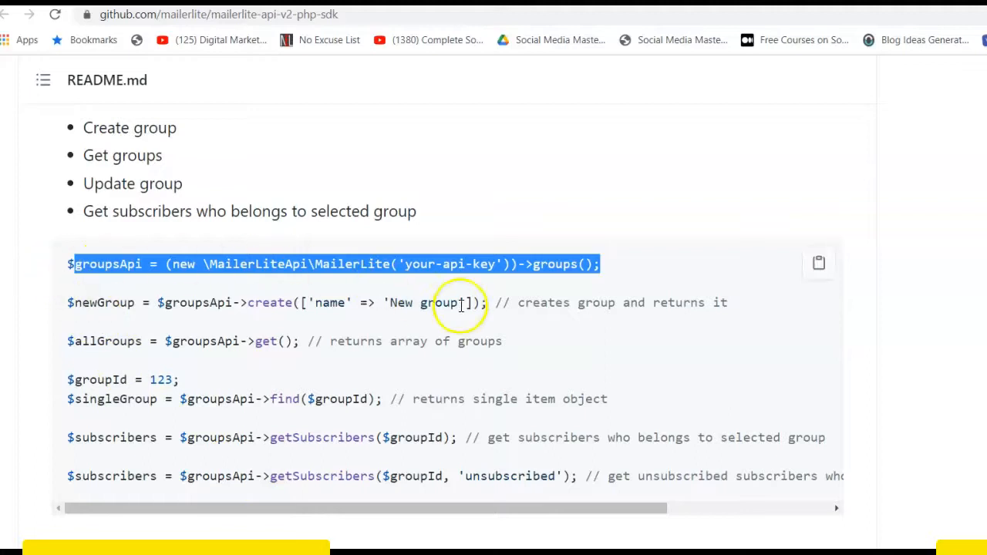
{"action": "double_click", "coordinate": [483, 264]}
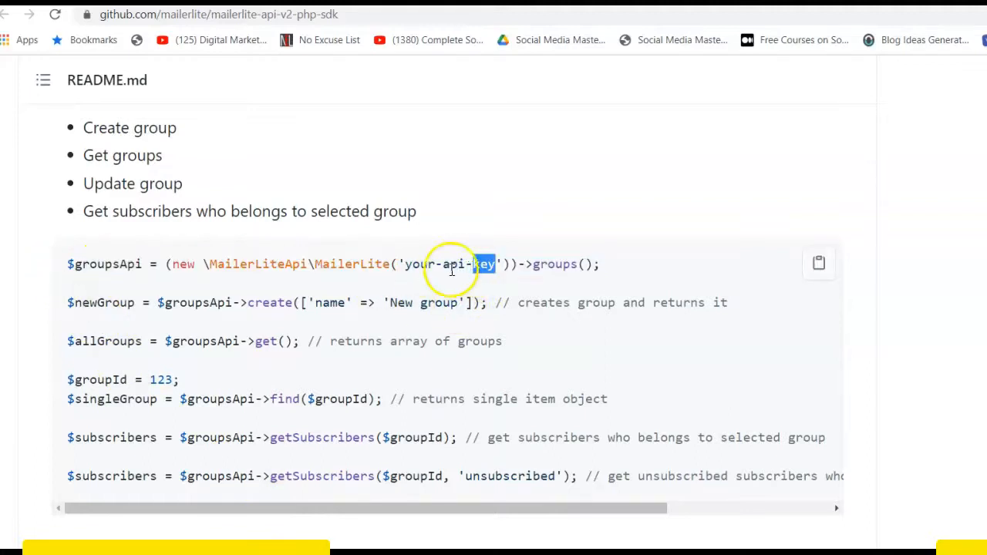
{"action": "mouse_move", "coordinate": [933, 99]}
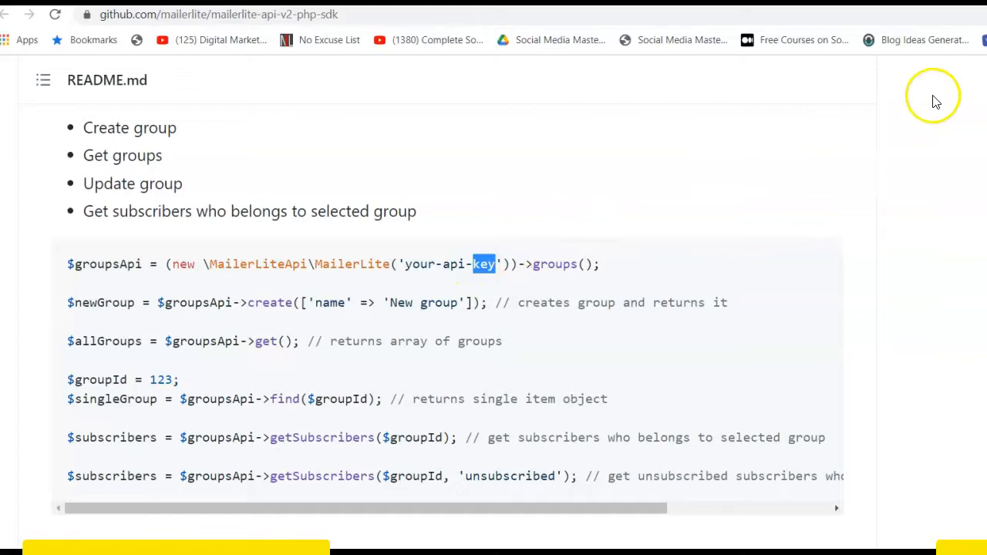
{"action": "mouse_move", "coordinate": [841, 147]}
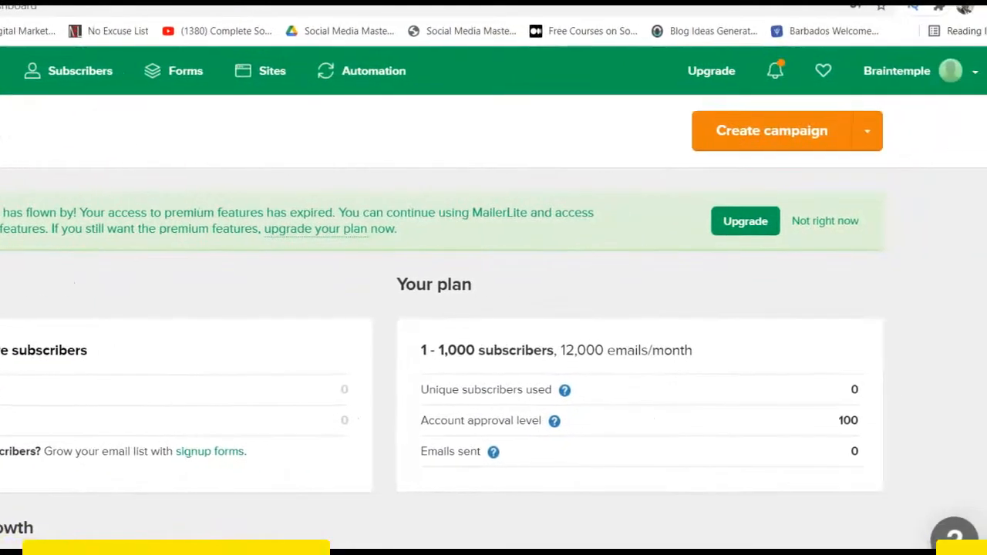
Expand the account name dropdown at the top right of the MailerLite dashboard
{"action": "left_click", "coordinate": [952, 70]}
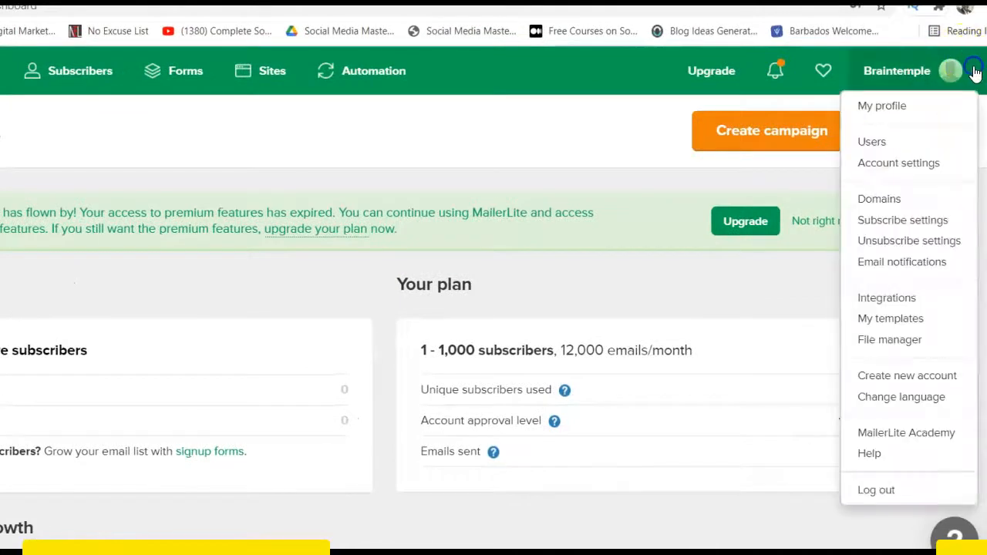
{"action": "mouse_move", "coordinate": [887, 297]}
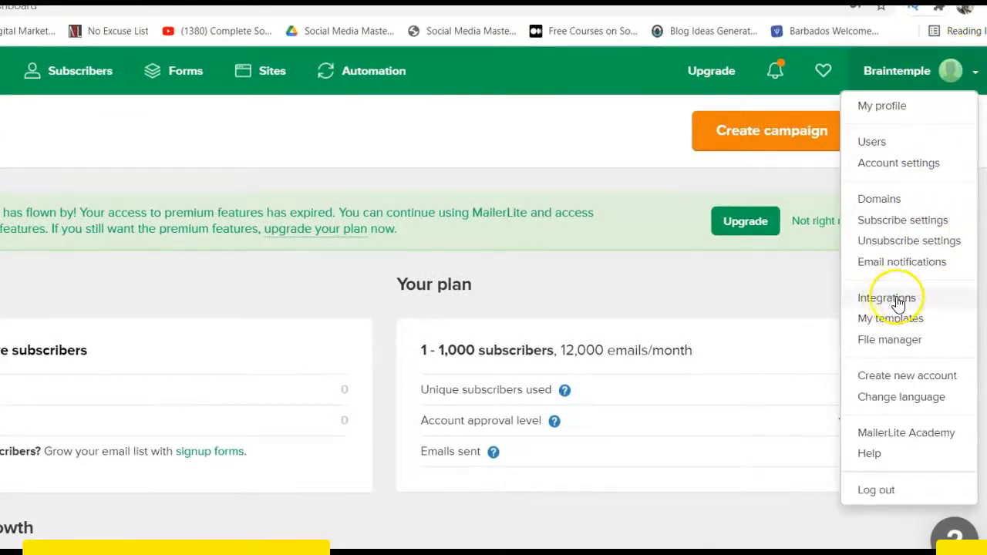
{"action": "mouse_move", "coordinate": [887, 298]}
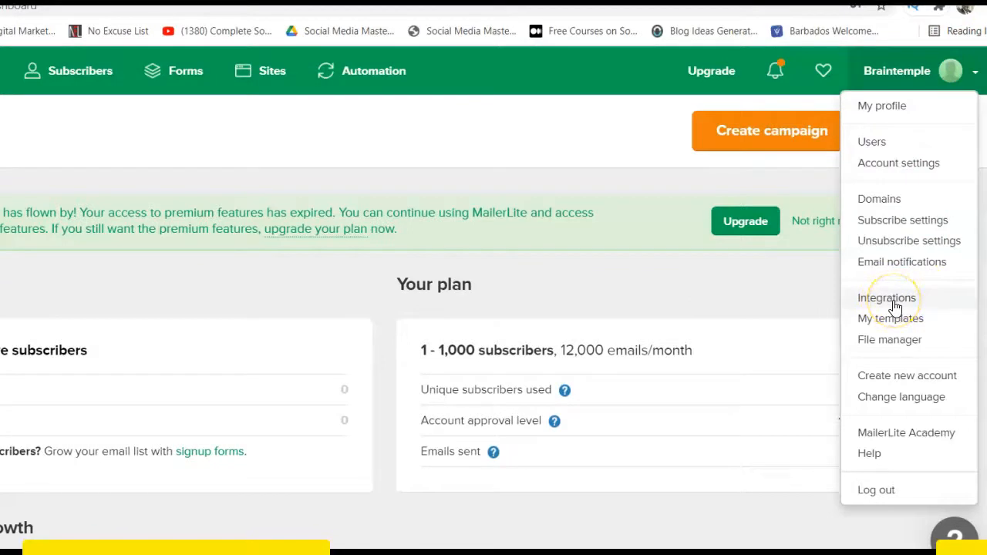
{"action": "mouse_move", "coordinate": [607, 332]}
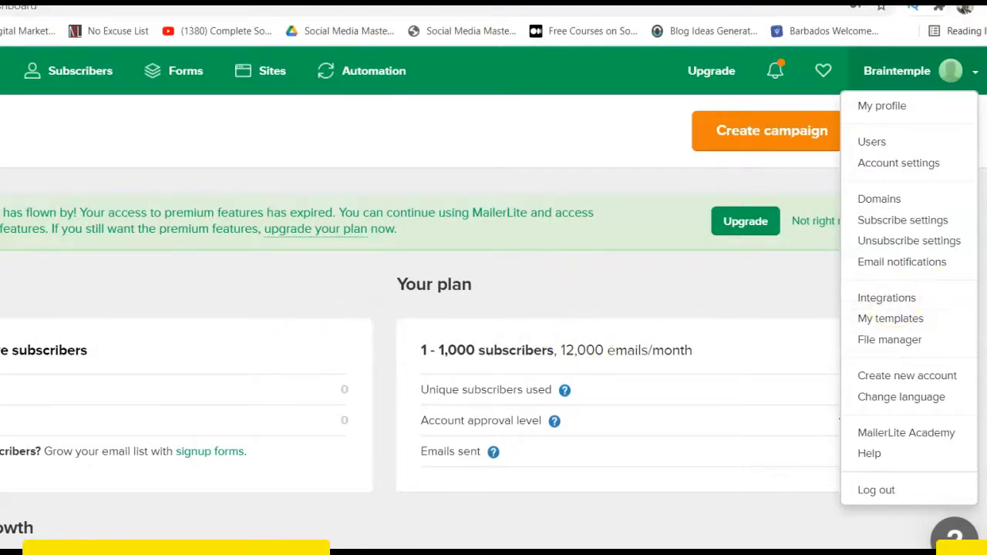
Choose Integrations from the account menu and browse back up to Developer API
{"action": "left_click", "coordinate": [886, 297]}
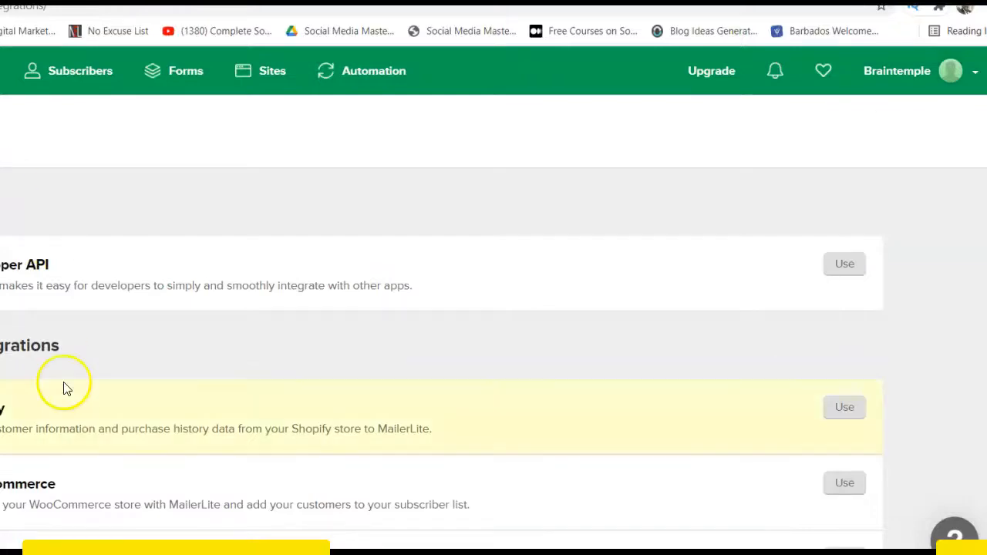
{"action": "mouse_move", "coordinate": [235, 478]}
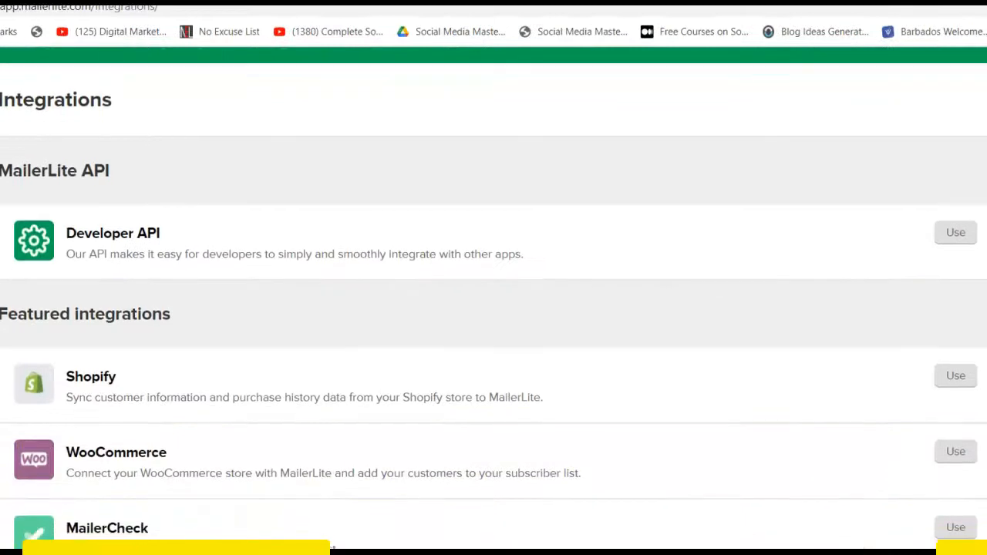
{"action": "scroll", "scroll_direction": "down", "scroll_amount": 3}
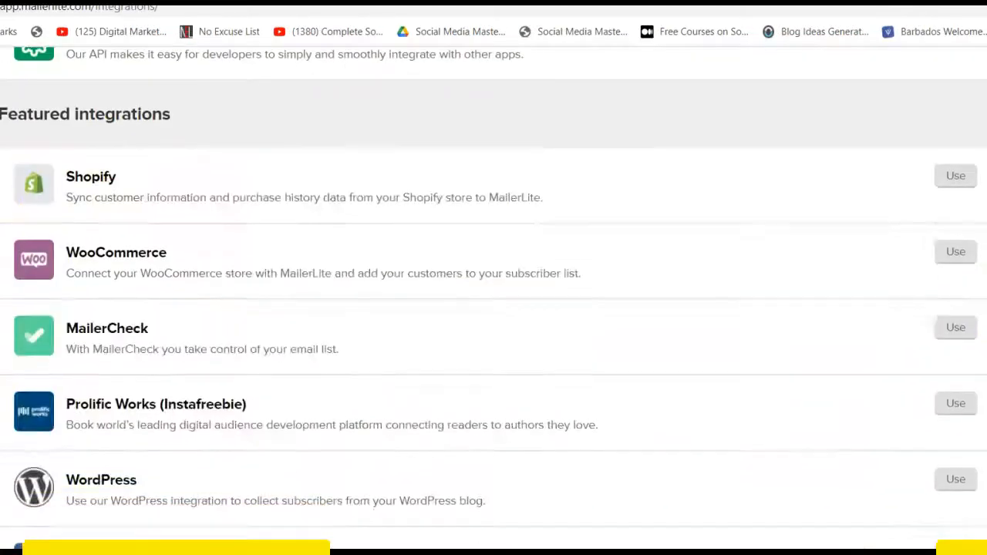
{"action": "scroll", "scroll_direction": "down", "scroll_amount": 3}
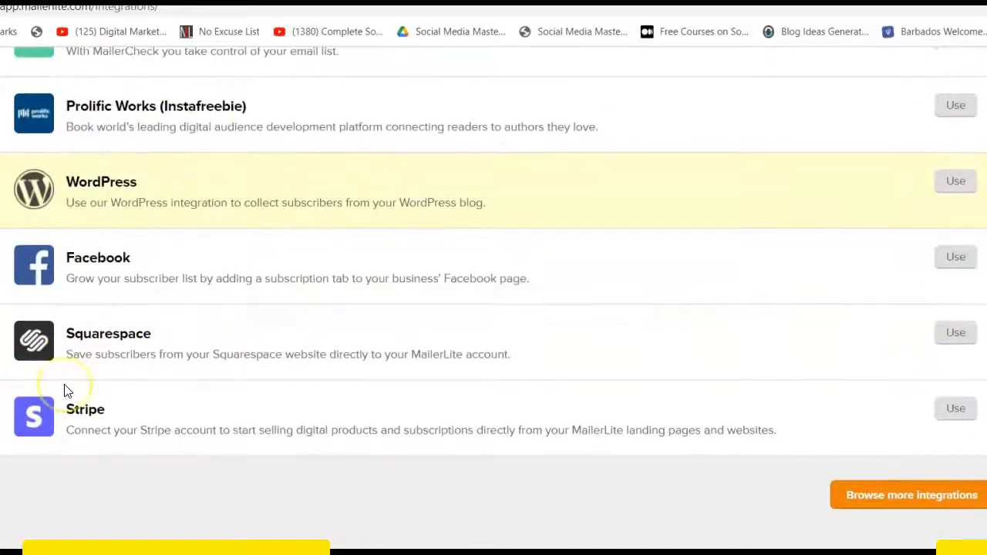
{"action": "scroll", "scroll_direction": "up", "scroll_amount": 3}
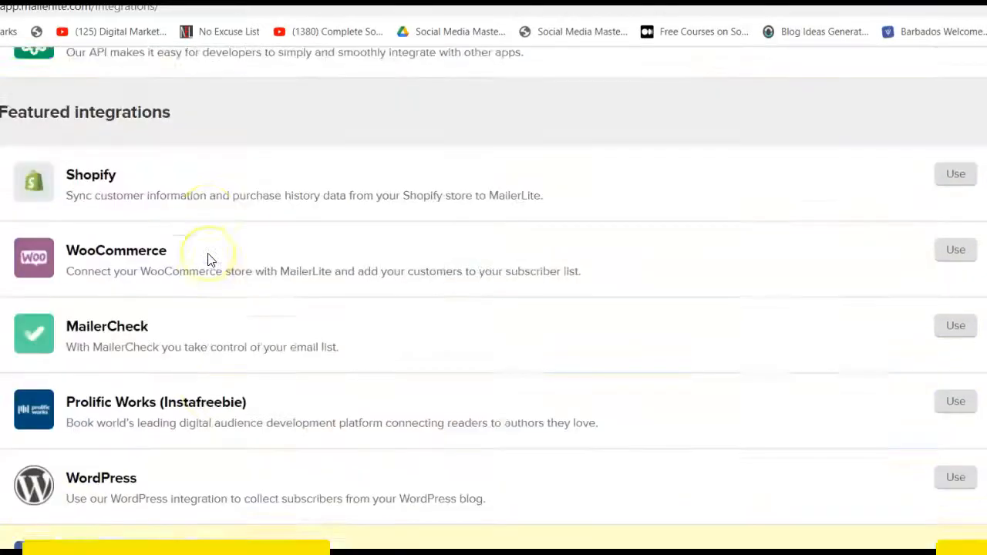
{"action": "scroll", "scroll_direction": "up", "scroll_amount": 3}
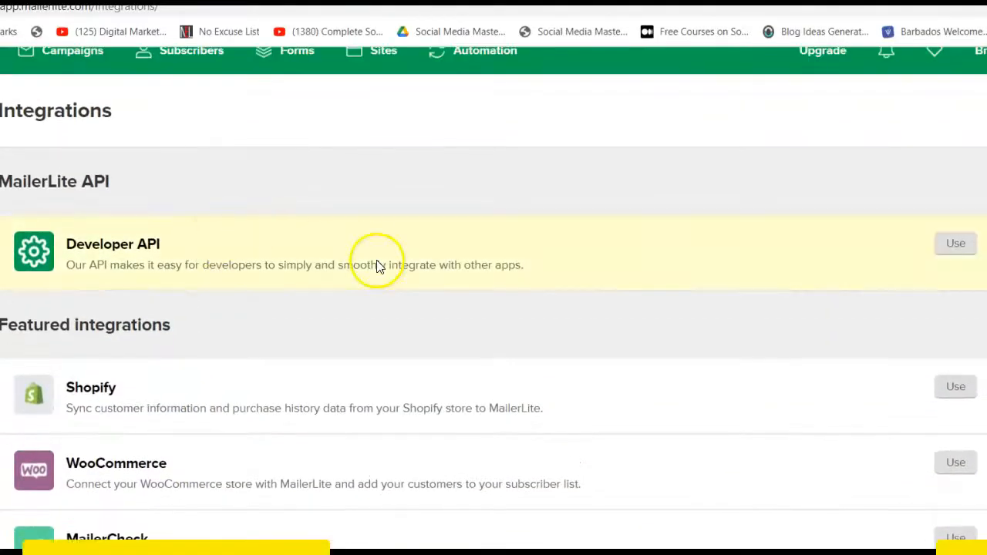
{"action": "mouse_move", "coordinate": [265, 267]}
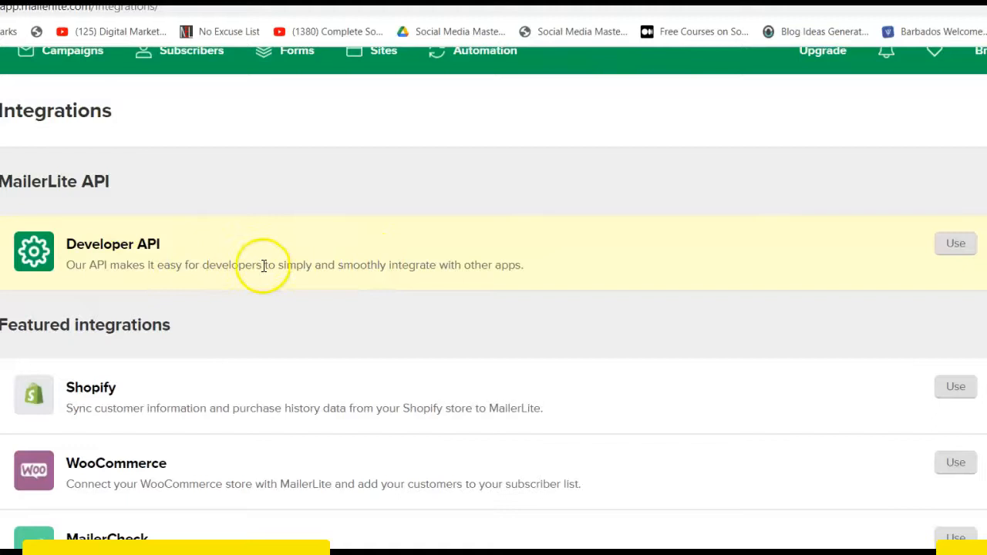
{"action": "mouse_move", "coordinate": [149, 260]}
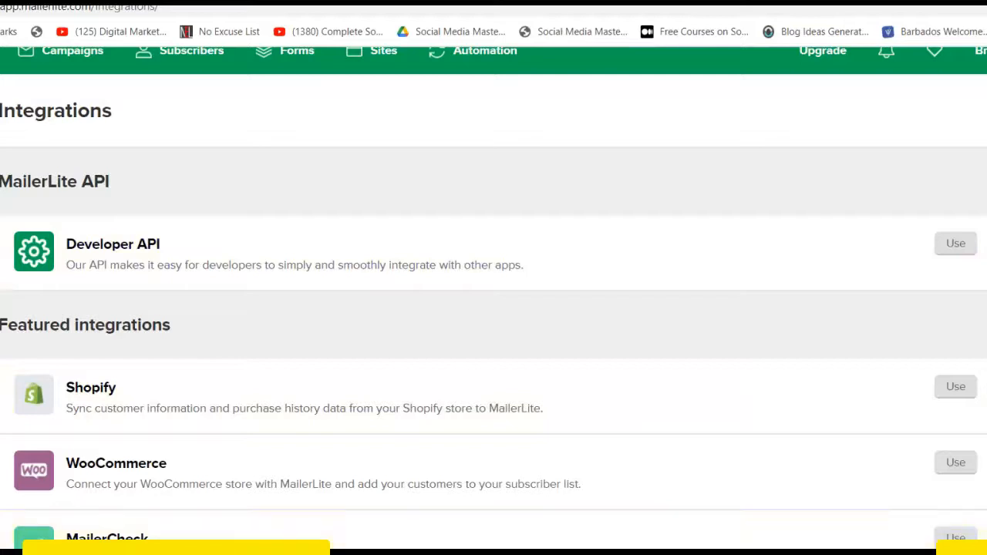
{"action": "mouse_move", "coordinate": [494, 544]}
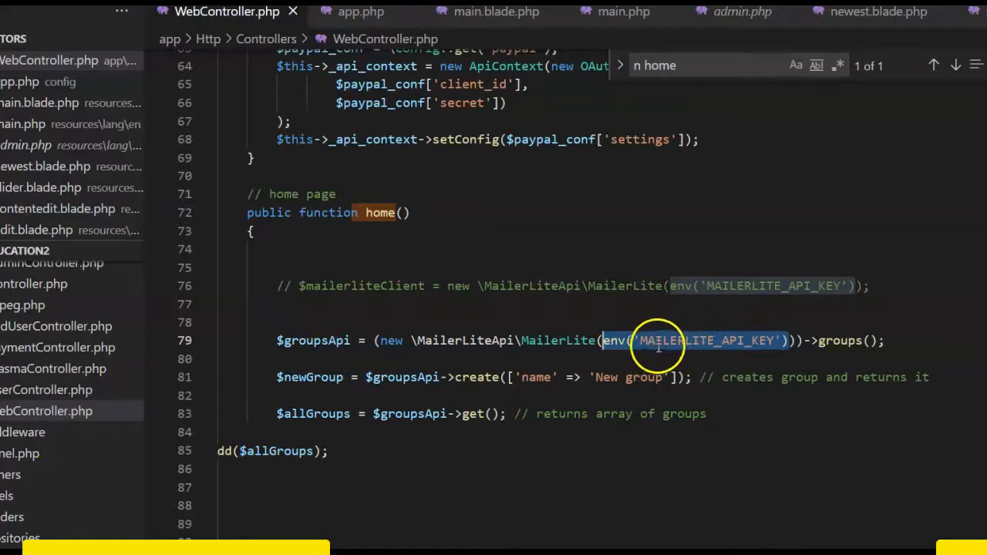
{"action": "mouse_move", "coordinate": [667, 343]}
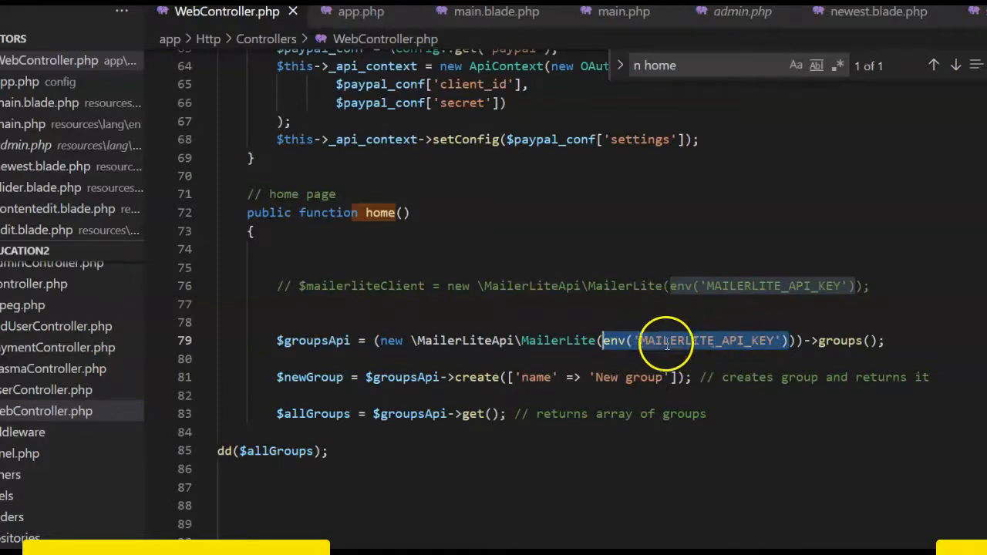
{"action": "key", "text": "Delete"}
{"action": "type", "text": "'bvnbnh n khm"}
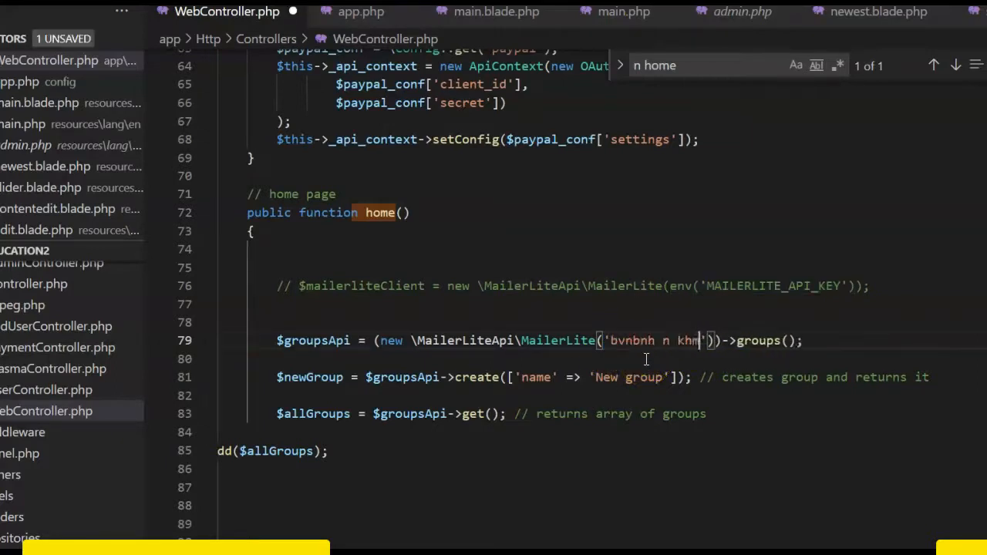
{"action": "key", "text": "Backspace"}
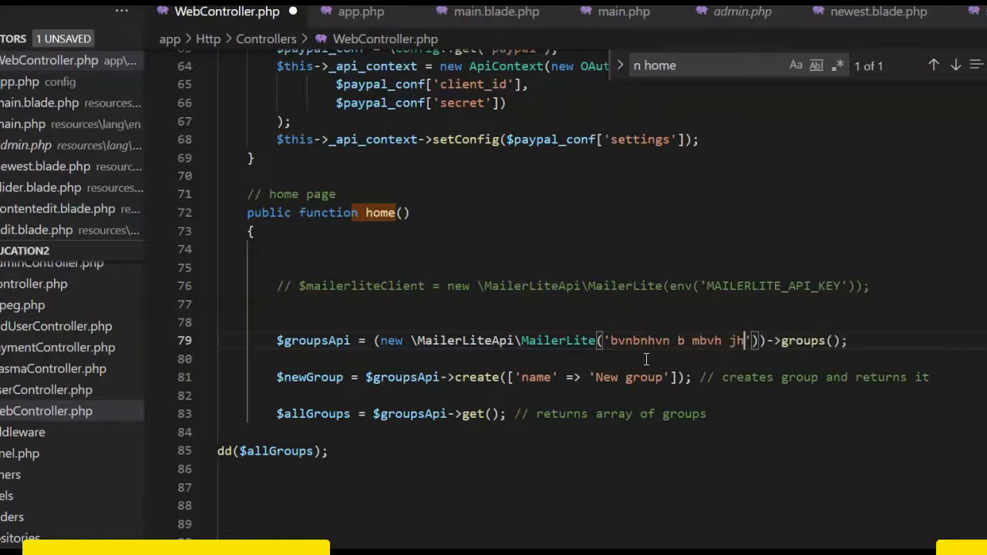
{"action": "key", "text": "Backspace"}
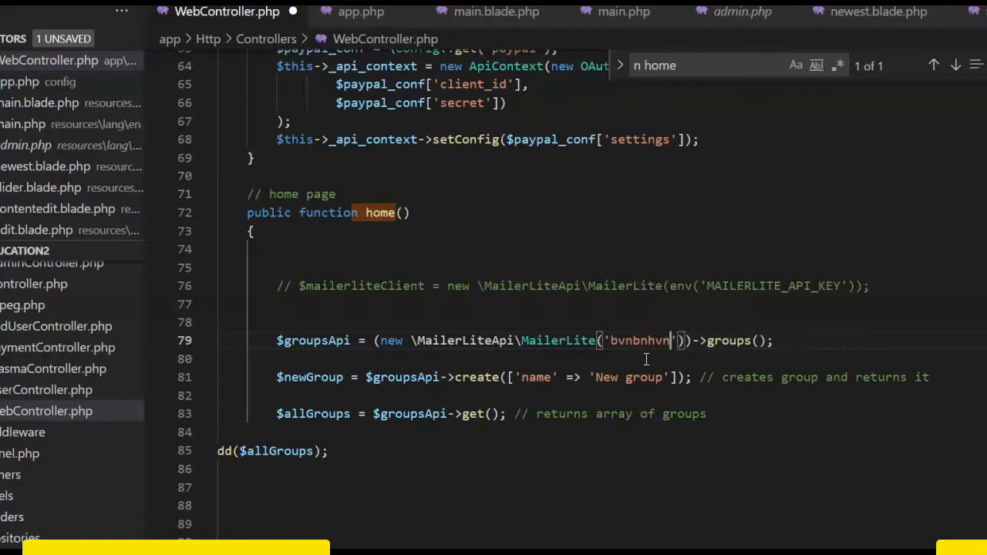
{"action": "key", "text": "Backspace"}
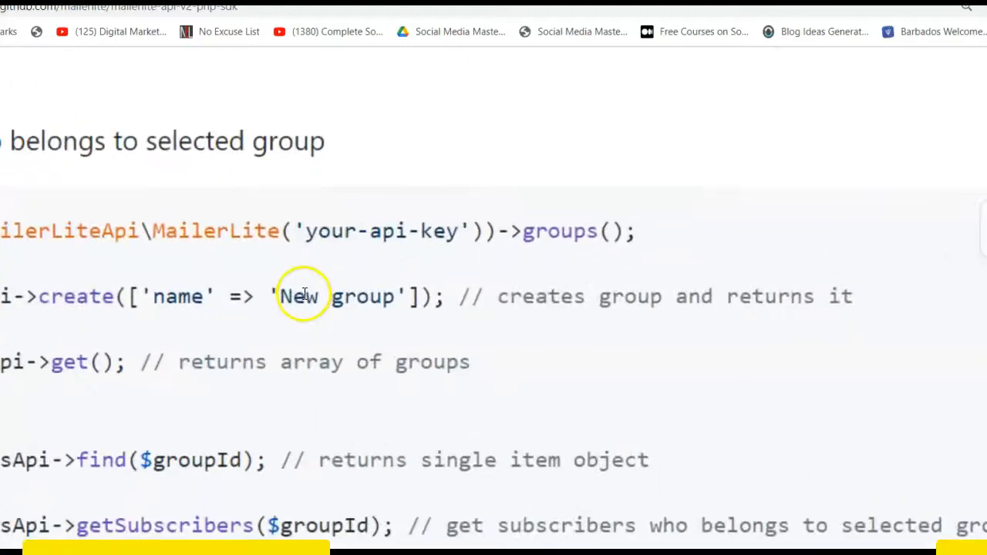
{"action": "double_click", "coordinate": [299, 296]}
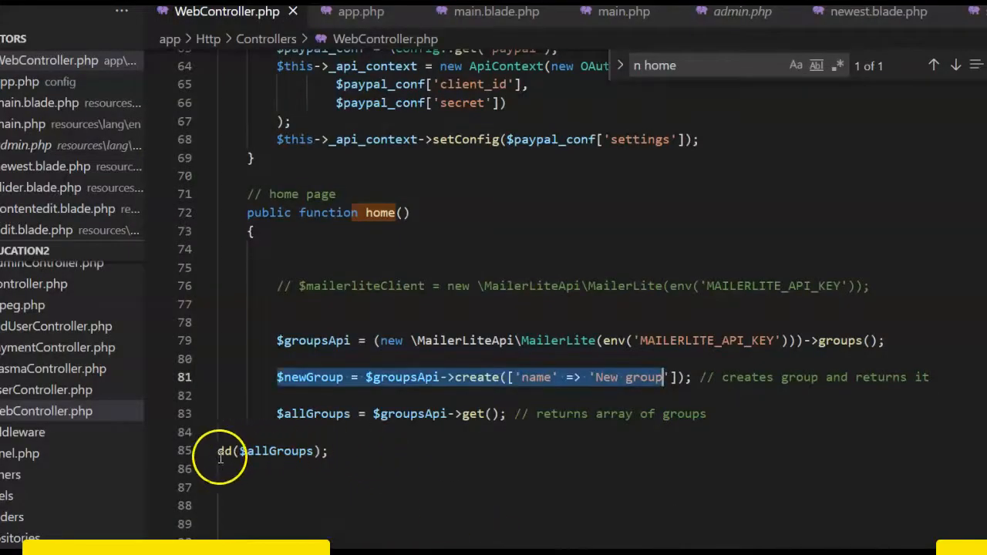
{"action": "double_click", "coordinate": [313, 413]}
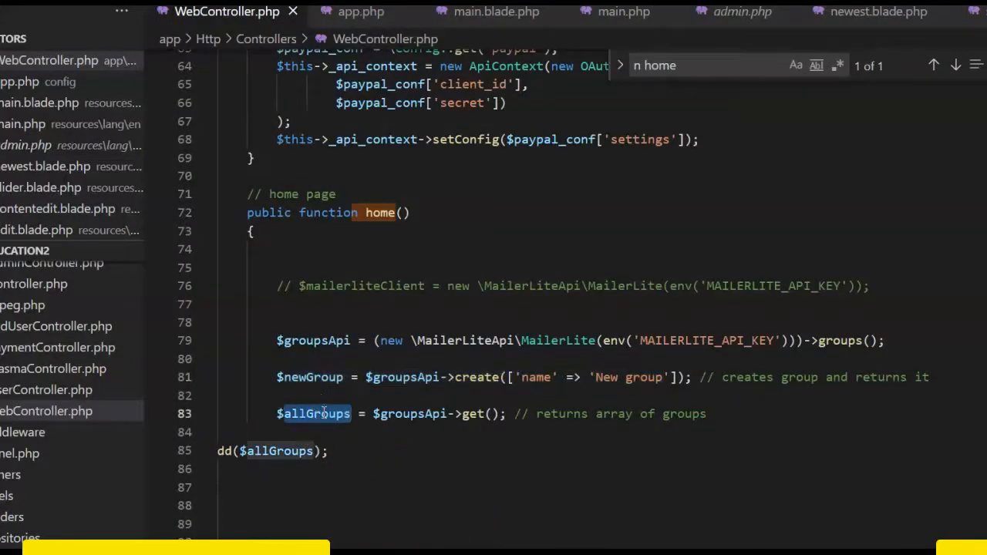
{"action": "scroll", "scroll_direction": "up", "scroll_amount": 3}
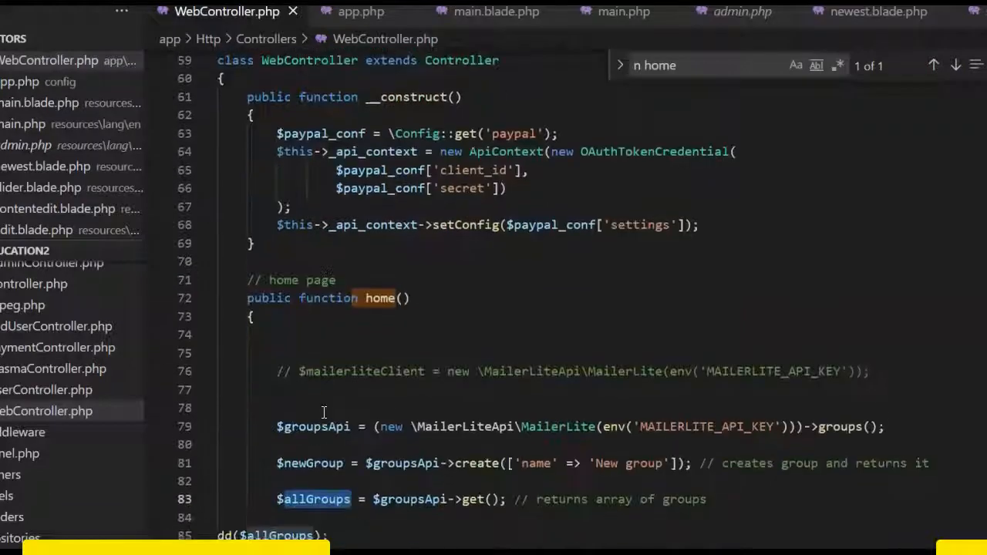
{"action": "scroll", "scroll_direction": "down", "scroll_amount": 3}
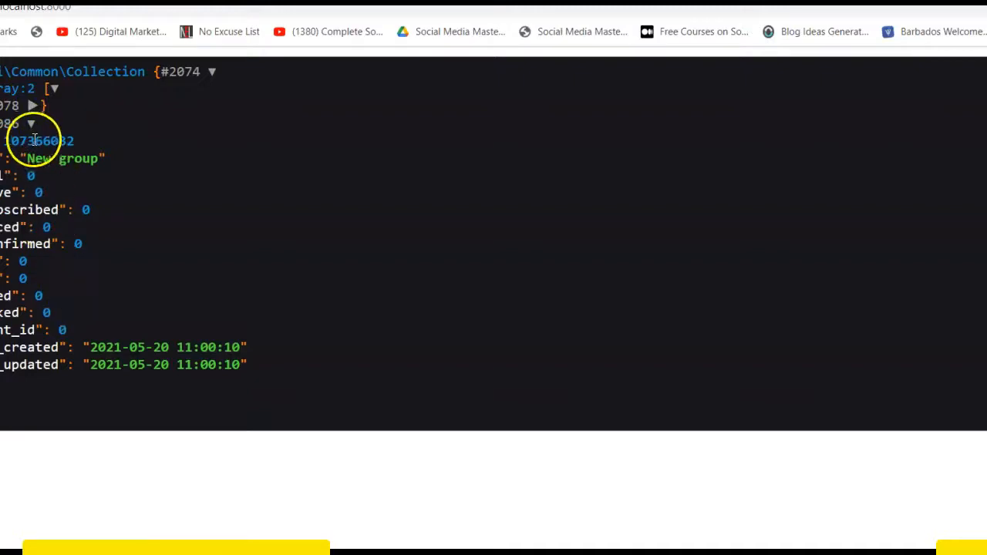
Switch to the localhost:8000 tab showing the dd() dump of all groups
{"action": "left_click", "coordinate": [31, 123]}
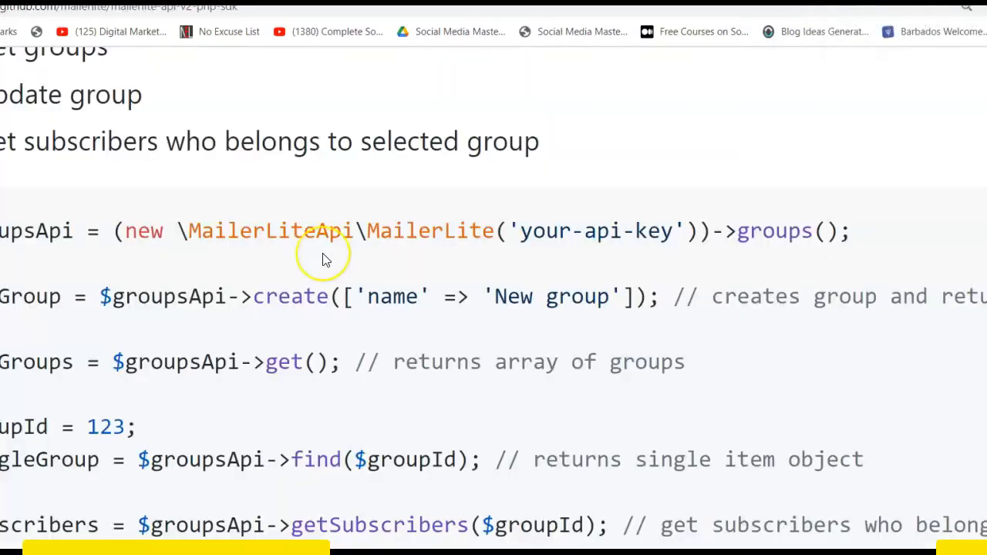
Scroll the README's groups examples and highlight the single-group and subscriber lookup lines
{"action": "scroll", "scroll_direction": "up", "scroll_amount": 3}
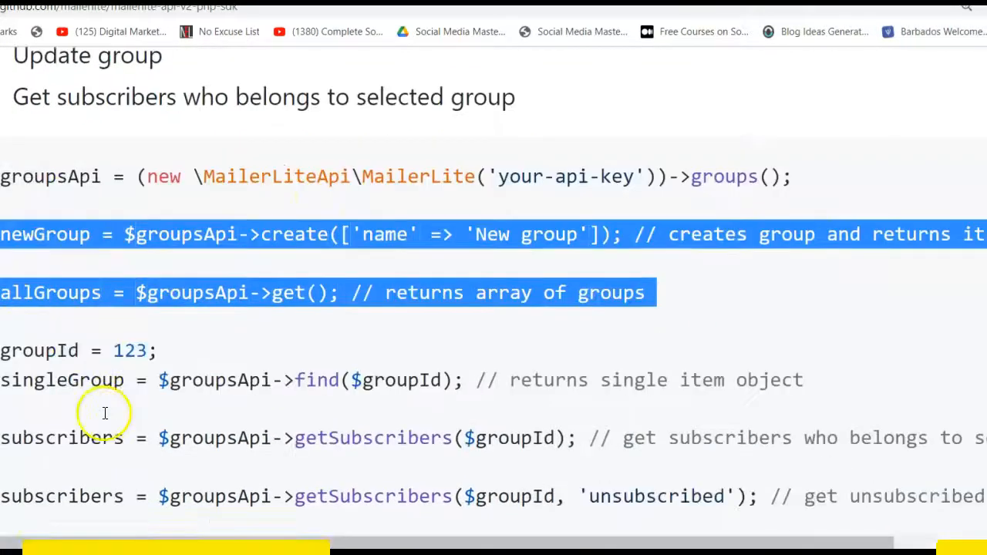
{"action": "scroll", "scroll_direction": "down", "scroll_amount": 3}
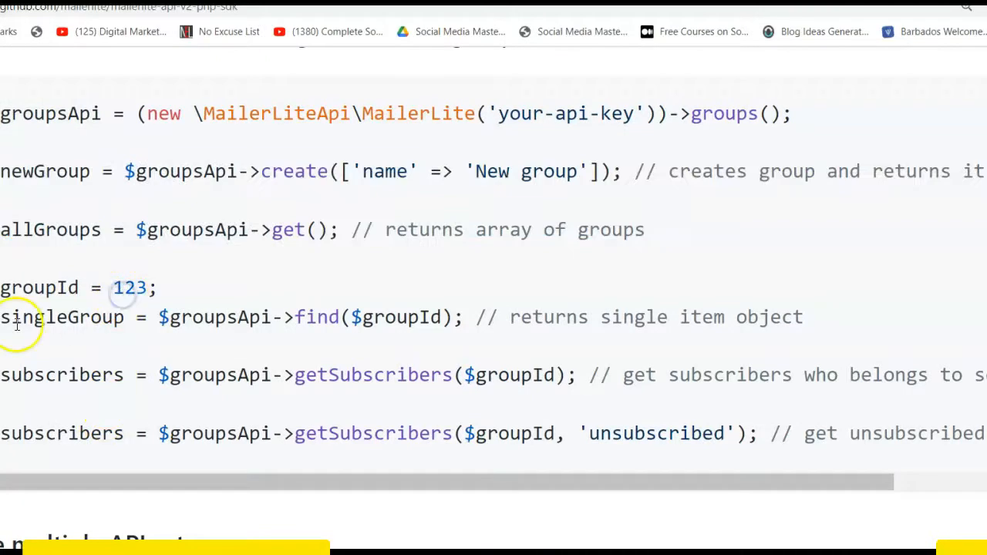
{"action": "left_click_drag", "start_coordinate": [0, 316], "coordinate": [451, 433]}
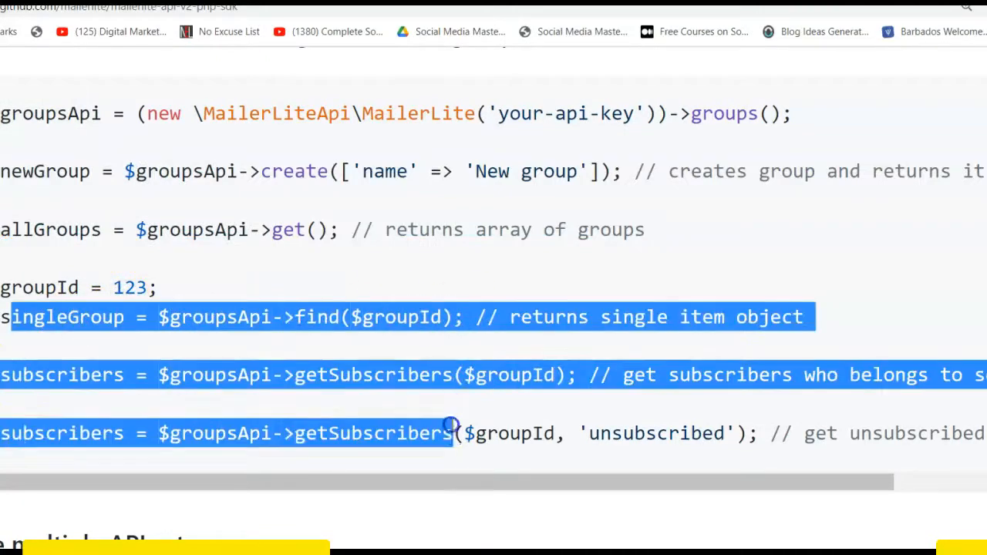
{"action": "scroll", "scroll_direction": "up", "scroll_amount": 3}
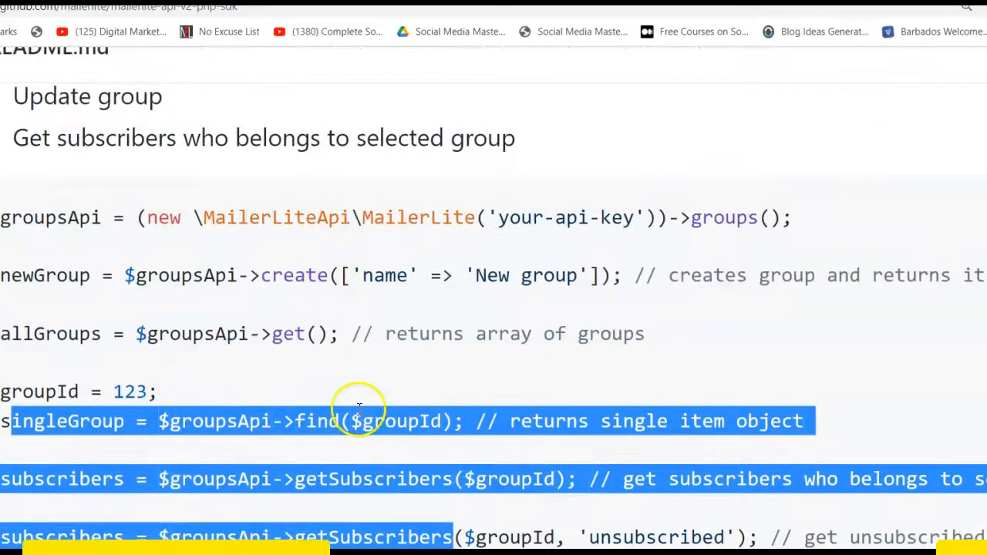
{"action": "scroll", "scroll_direction": "down", "scroll_amount": 3}
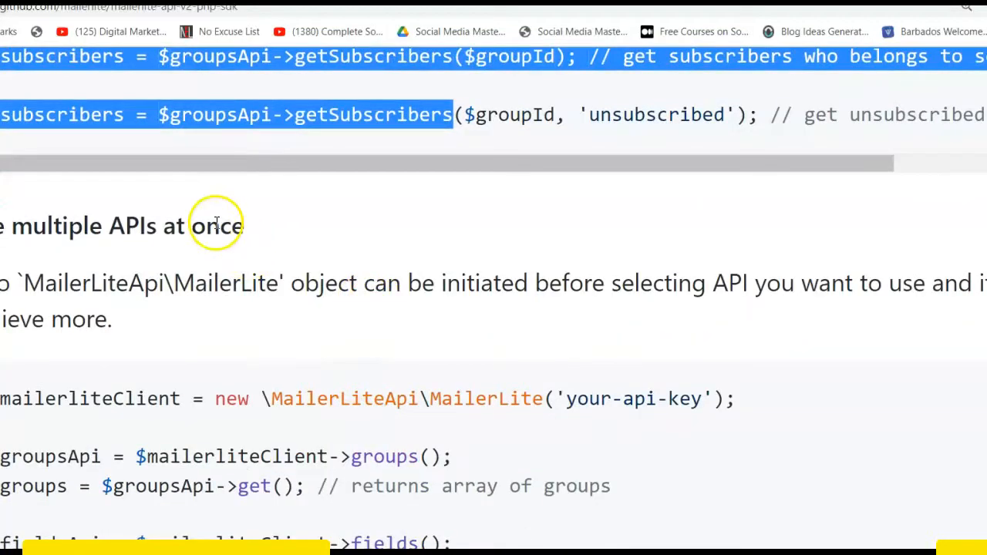
{"action": "scroll", "scroll_direction": "up", "scroll_amount": 3}
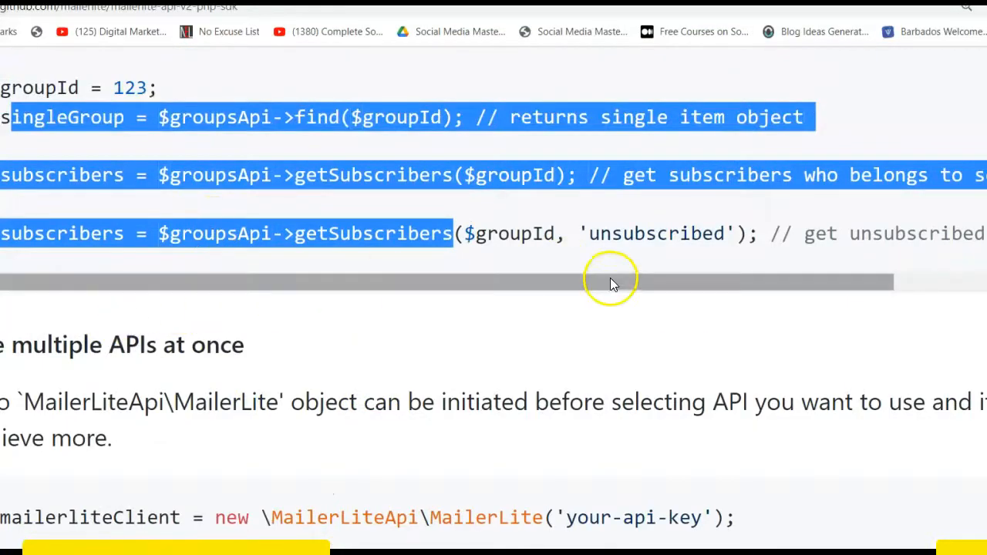
{"action": "scroll", "scroll_direction": "up", "scroll_amount": 3}
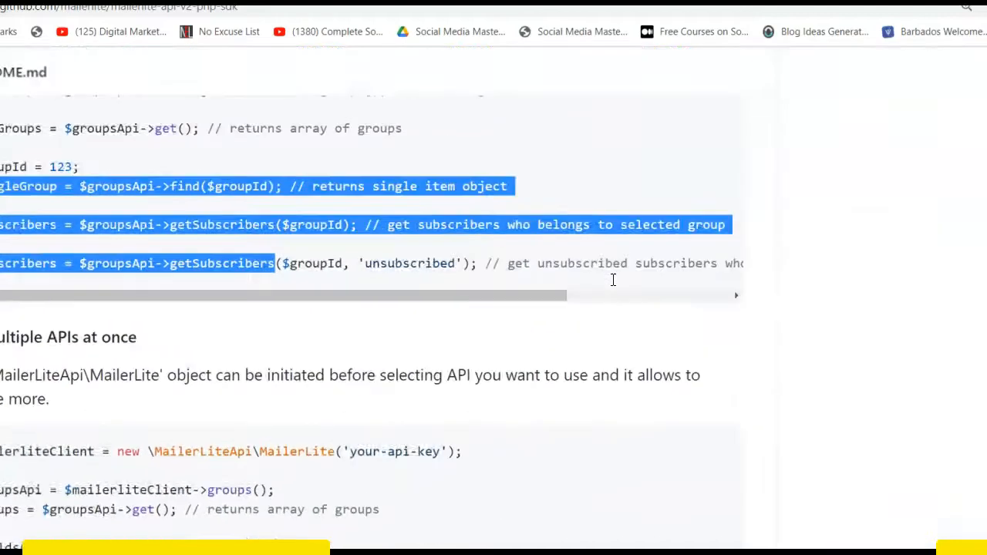
{"action": "scroll", "scroll_direction": "up", "scroll_amount": 3}
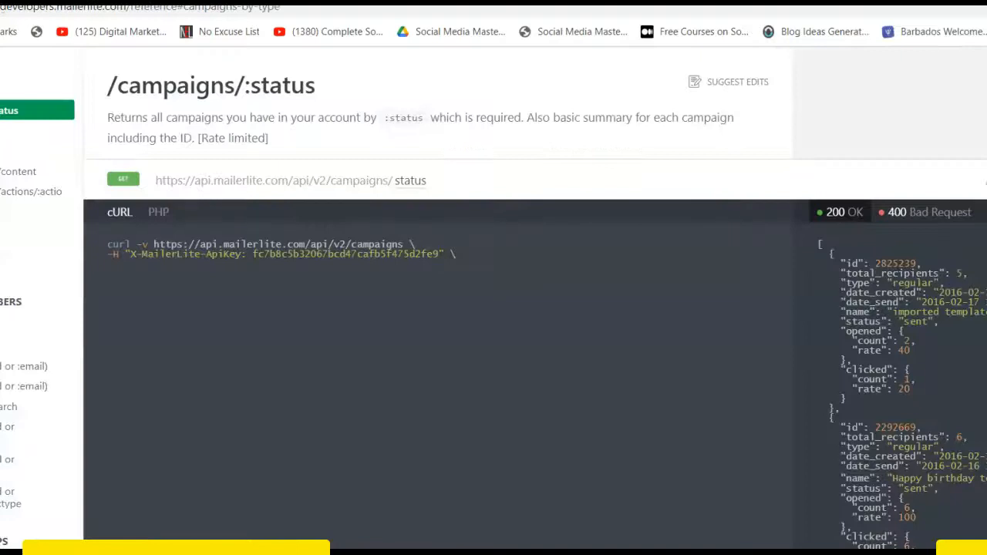
Open the Subscriber Groups entry in the API reference sidebar and browse its endpoints
{"action": "scroll", "scroll_direction": "up", "scroll_amount": 3}
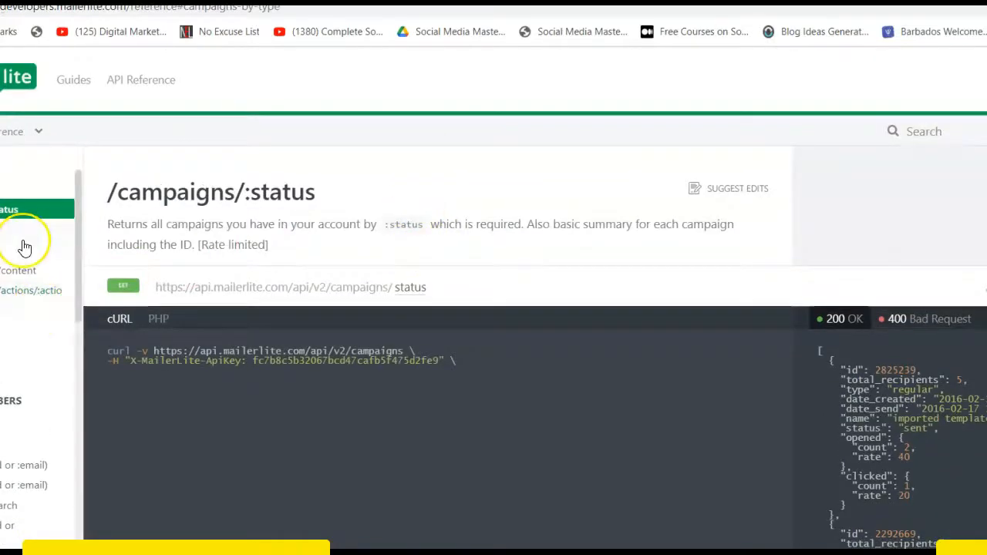
{"action": "scroll", "scroll_direction": "up", "scroll_amount": 3}
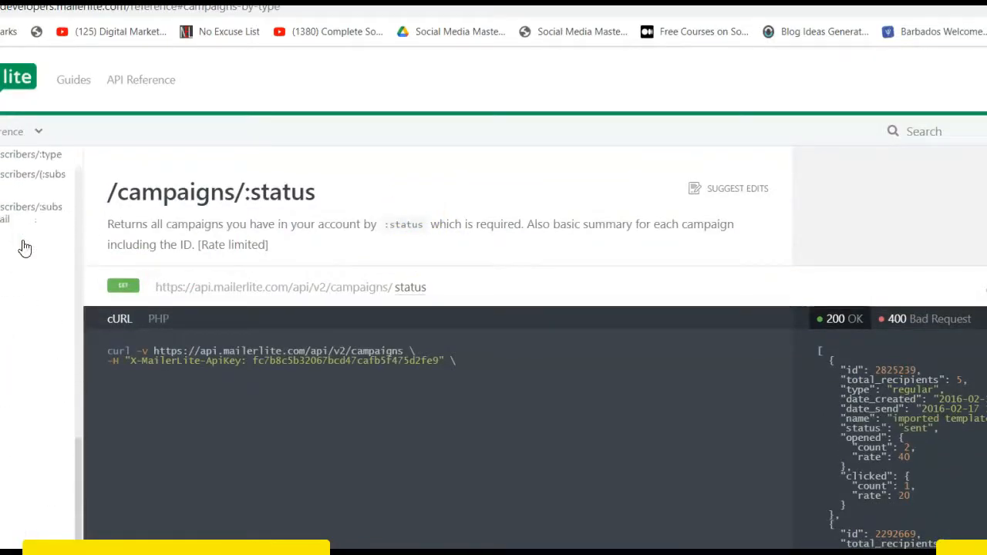
{"action": "scroll", "scroll_direction": "down", "scroll_amount": 3}
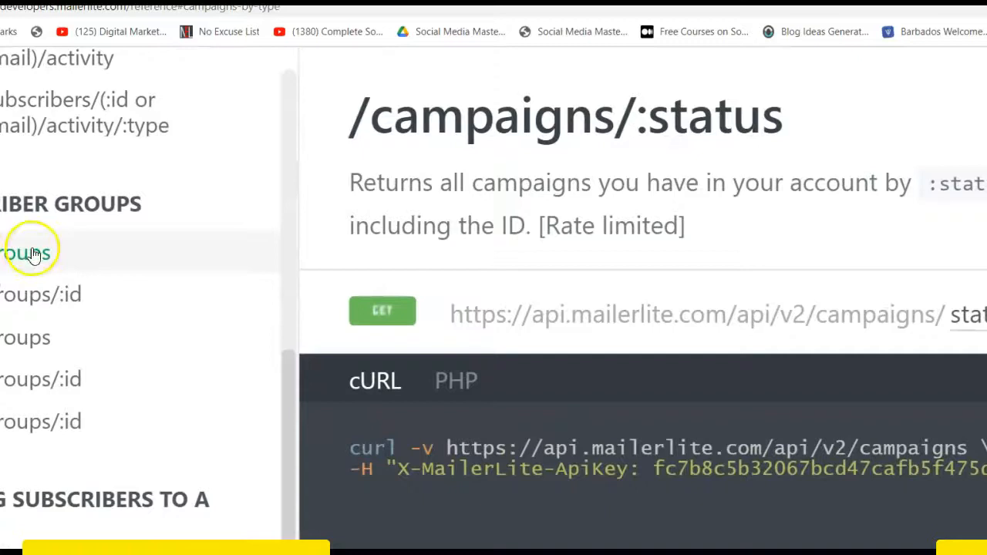
{"action": "left_click", "coordinate": [31, 253]}
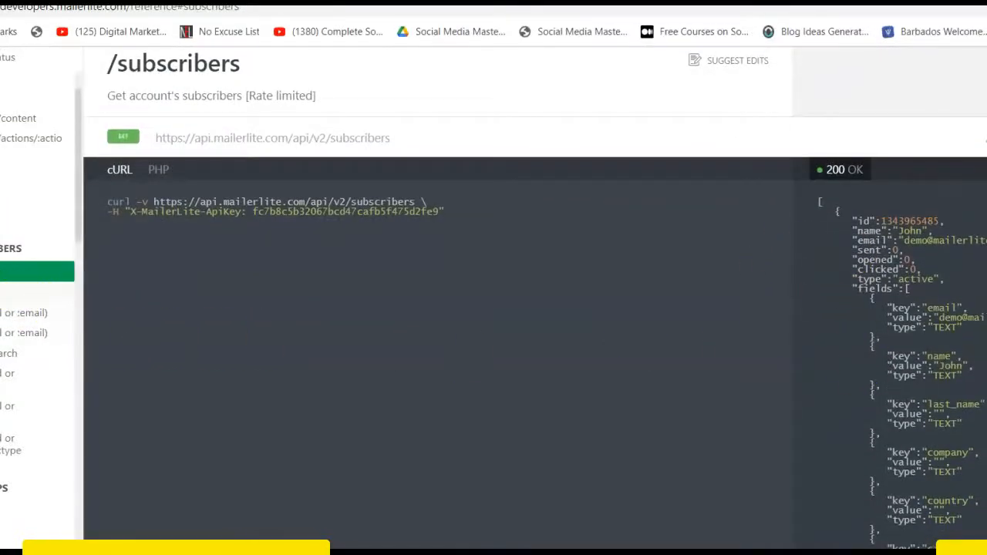
{"action": "scroll", "scroll_direction": "down", "scroll_amount": 3}
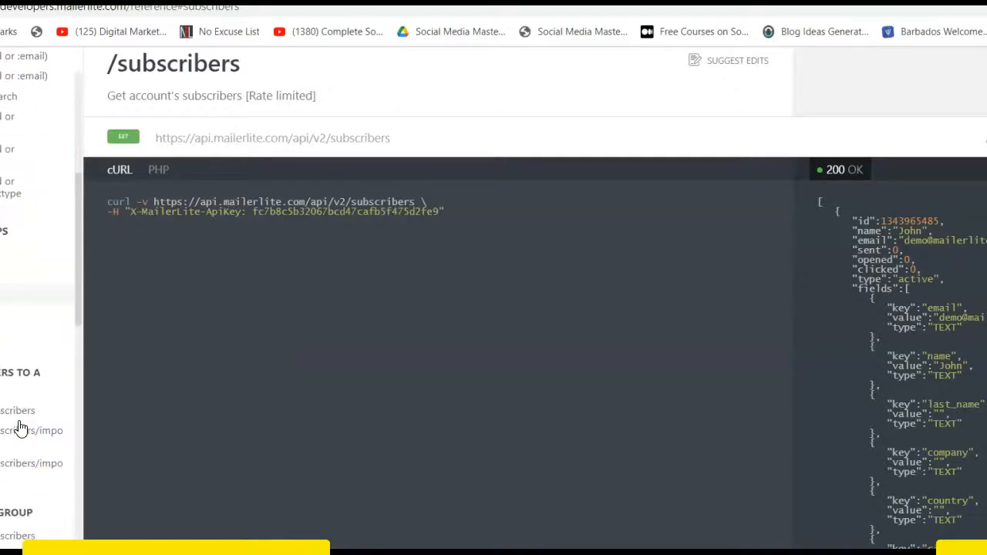
{"action": "scroll", "scroll_direction": "down", "scroll_amount": 3}
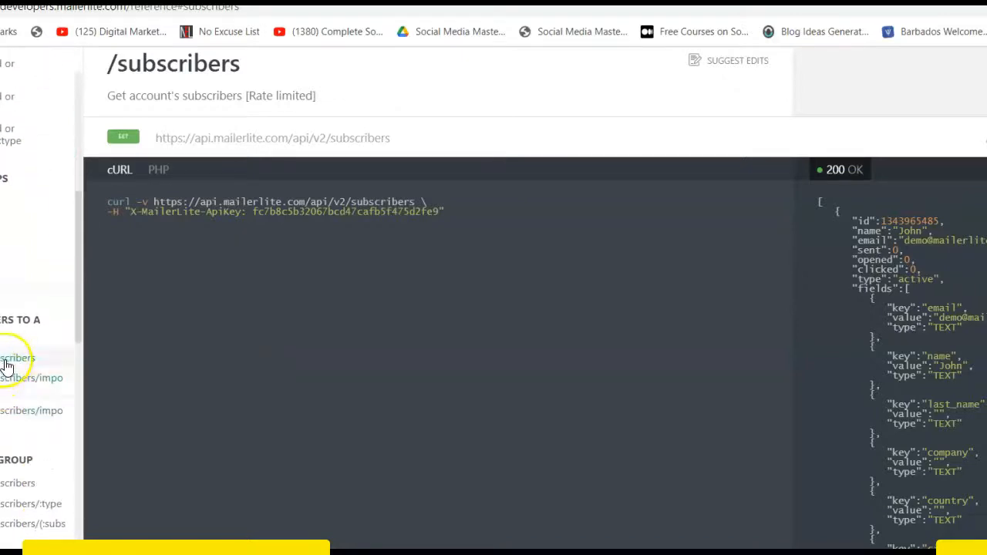
{"action": "scroll", "scroll_direction": "down", "scroll_amount": 3}
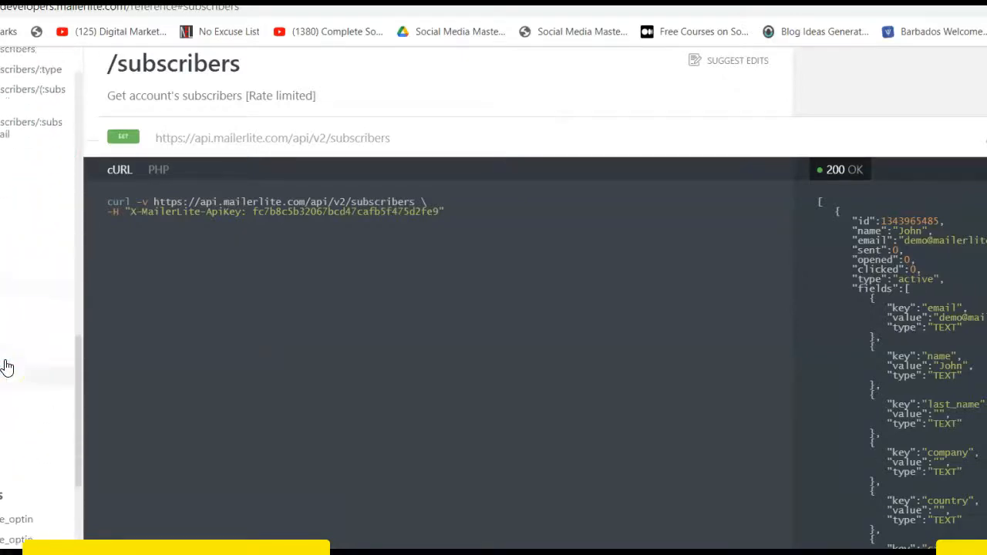
{"action": "scroll", "scroll_direction": "down", "scroll_amount": 3}
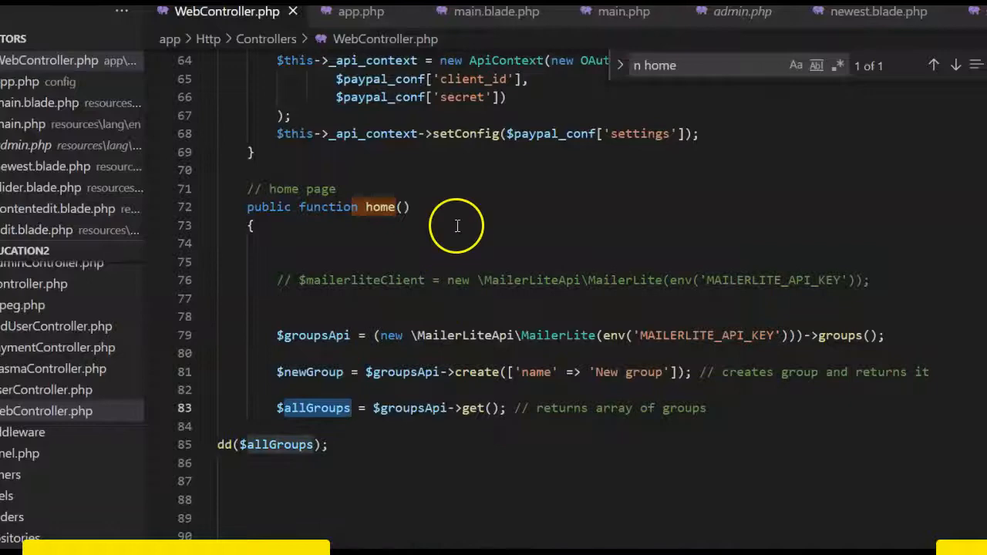
Switch to config/app.php and scroll through its providers and aliases arrays
{"action": "left_click", "coordinate": [360, 12]}
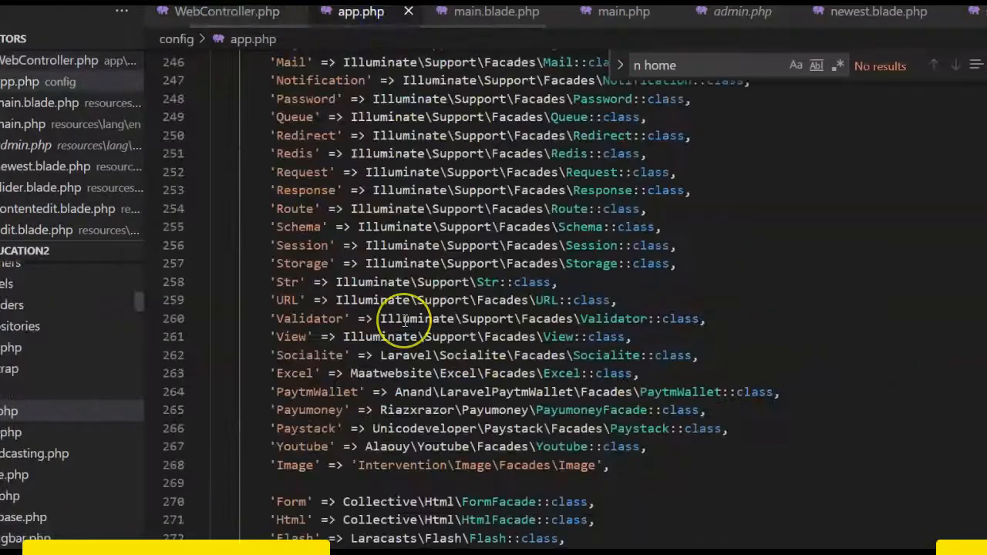
{"action": "scroll", "scroll_direction": "up", "scroll_amount": 3}
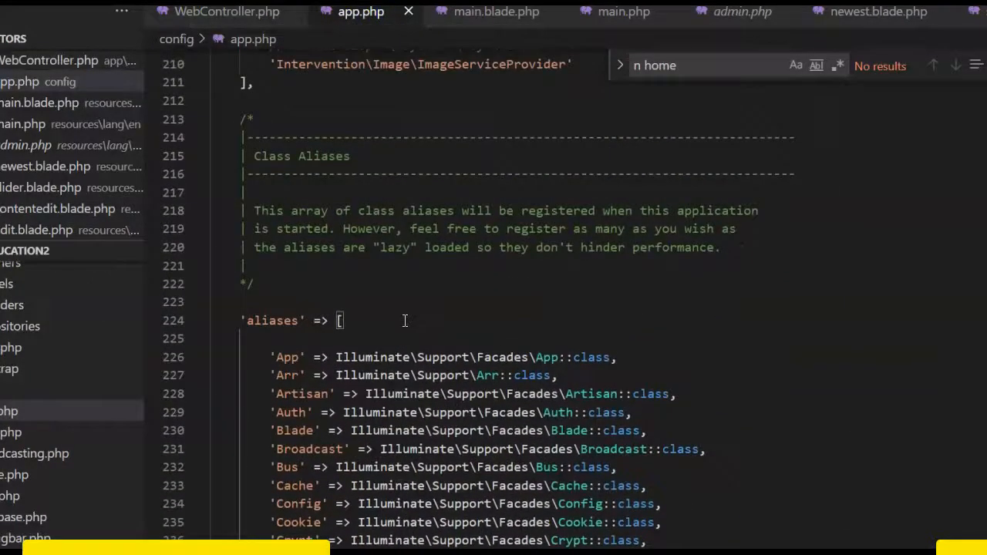
{"action": "scroll", "scroll_direction": "down", "scroll_amount": 3}
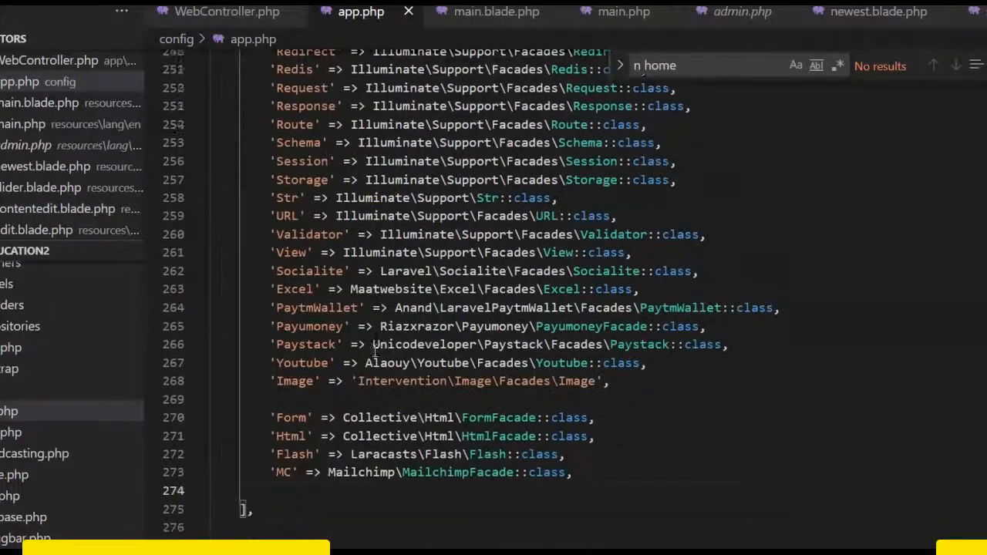
{"action": "scroll", "scroll_direction": "up", "scroll_amount": 3}
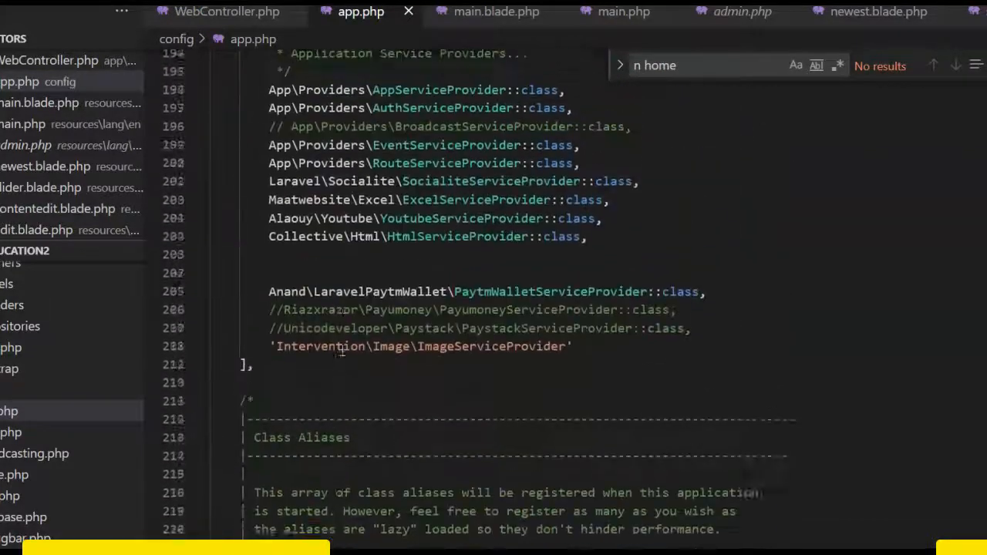
{"action": "scroll", "scroll_direction": "up", "scroll_amount": 3}
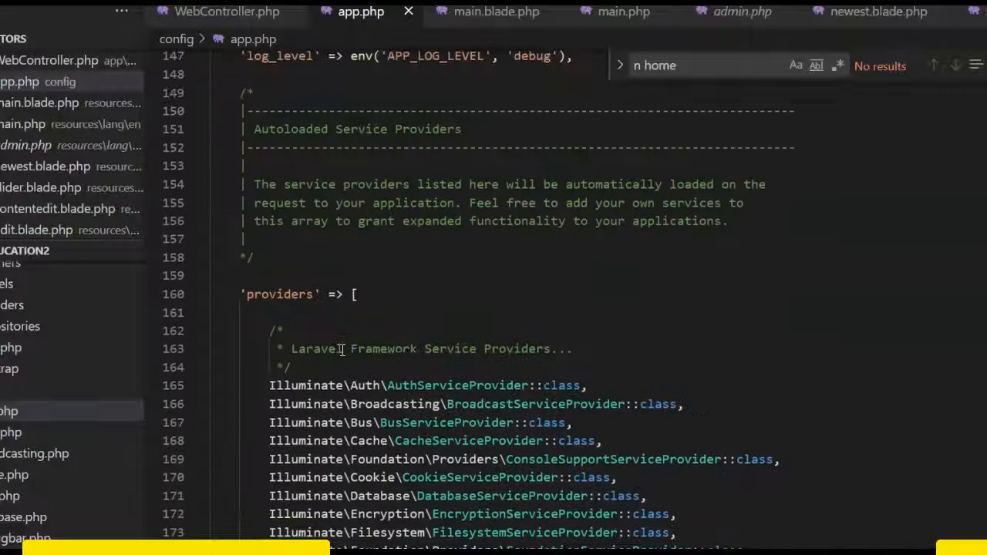
{"action": "scroll", "scroll_direction": "down", "scroll_amount": 3}
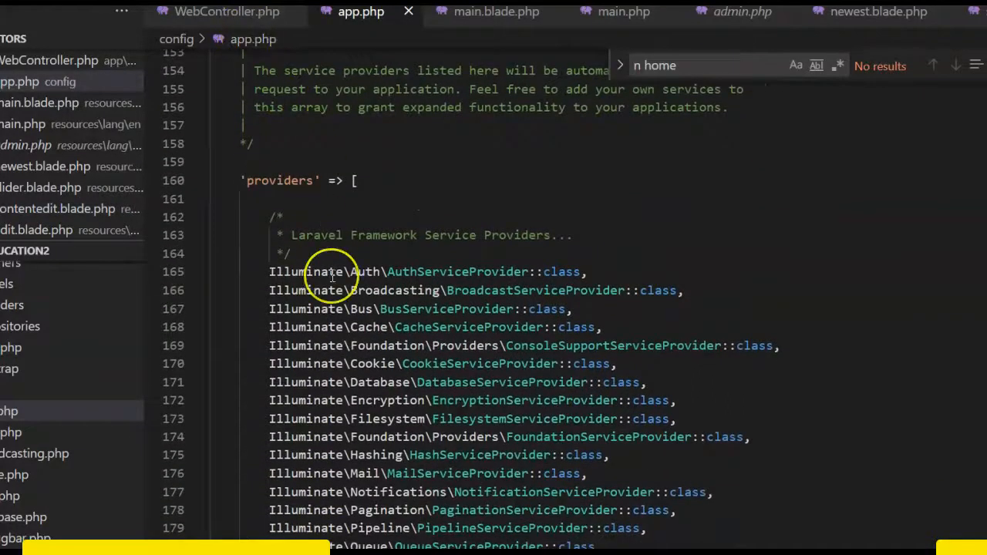
{"action": "mouse_move", "coordinate": [224, 11]}
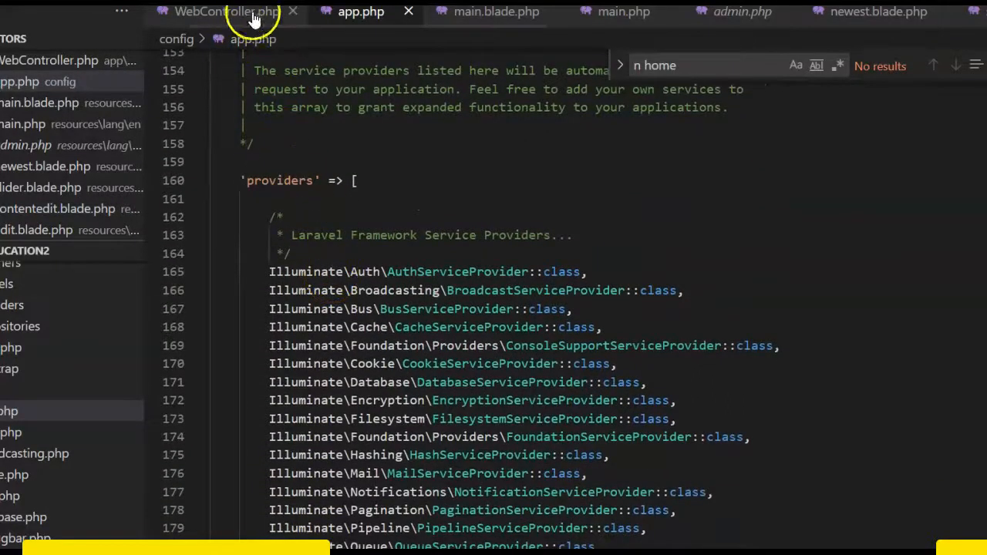
Switch to WebController.php and scroll down to the home() method's groups code
{"action": "left_click", "coordinate": [226, 12]}
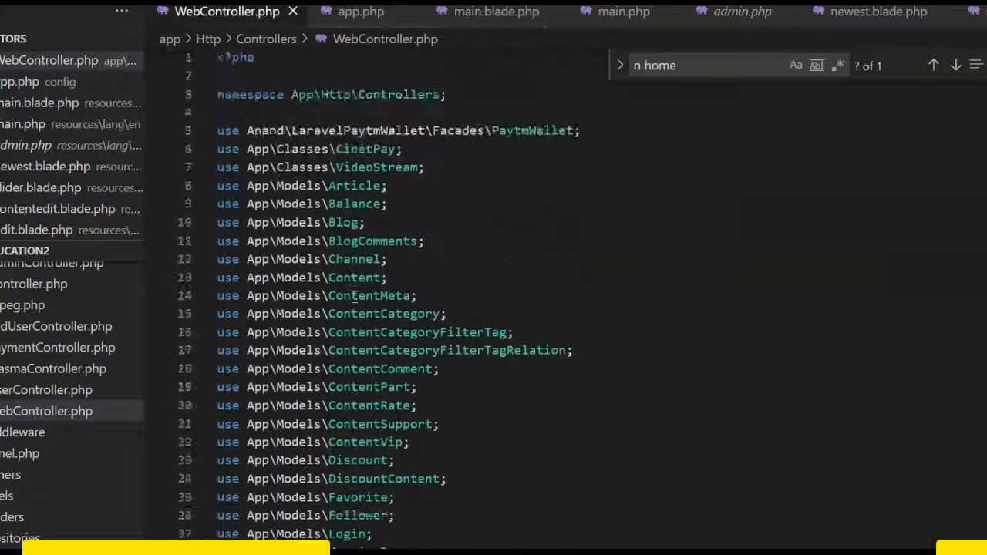
{"action": "scroll", "scroll_direction": "down", "scroll_amount": 3}
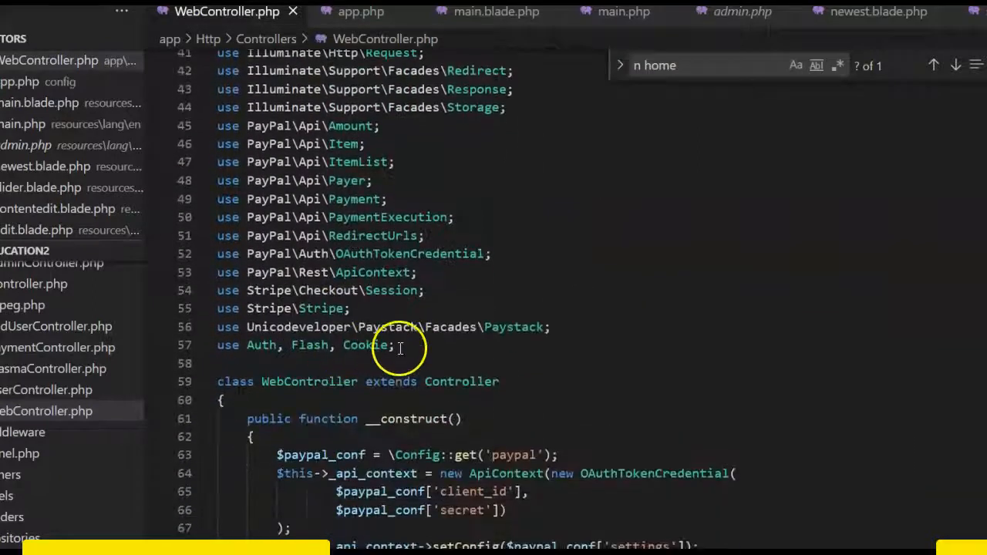
{"action": "scroll", "scroll_direction": "down", "scroll_amount": 3}
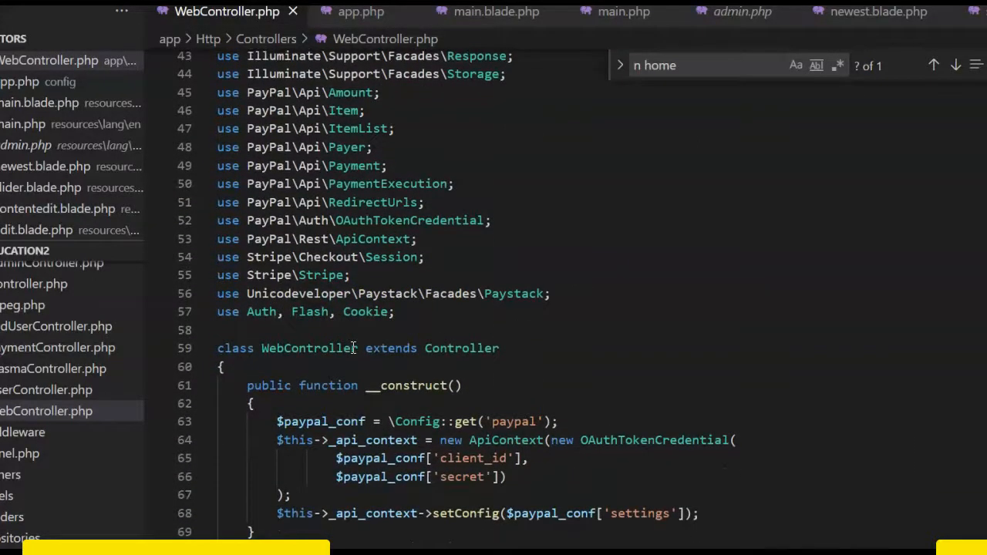
{"action": "scroll", "scroll_direction": "down", "scroll_amount": 3}
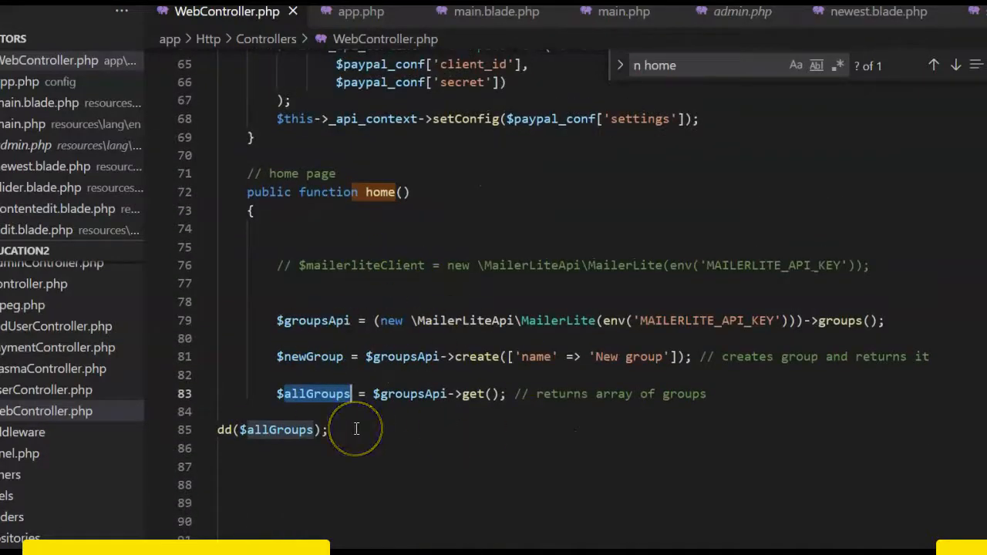
{"action": "mouse_move", "coordinate": [347, 456]}
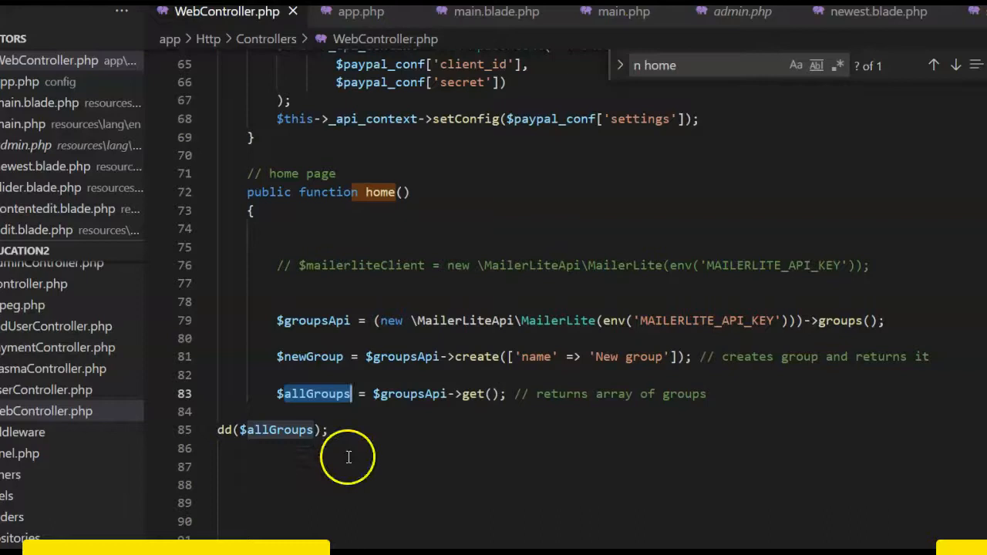